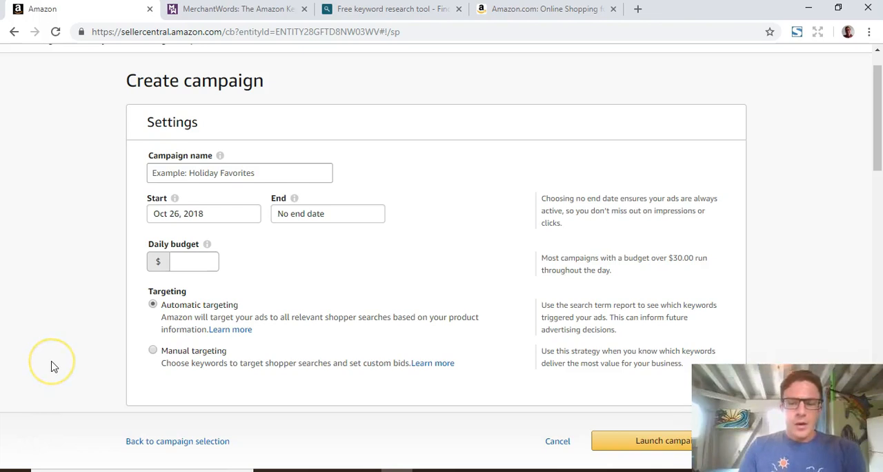
mouse_move(55, 367)
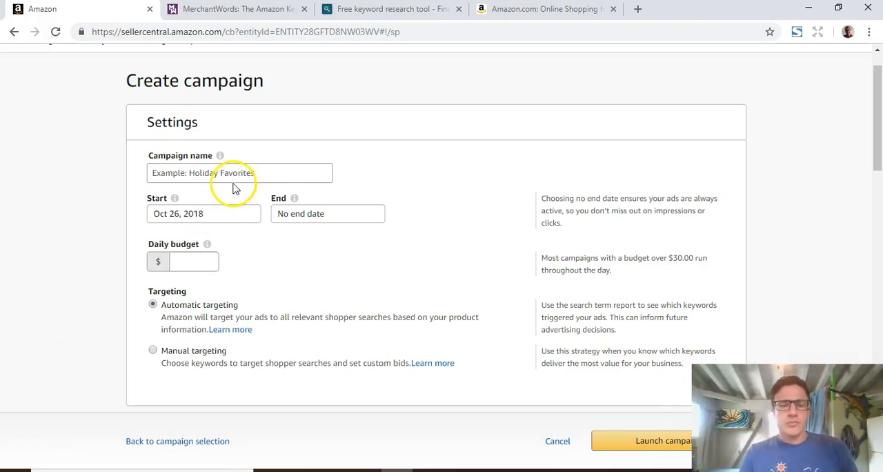
Name the campaign 'Bamboo Fountain - Research' and set its daily budget to 20.
left_click(240, 173)
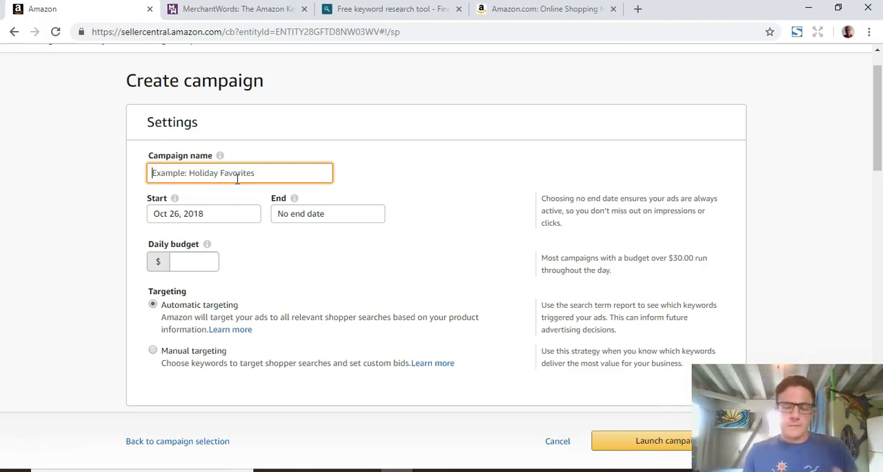
type("B")
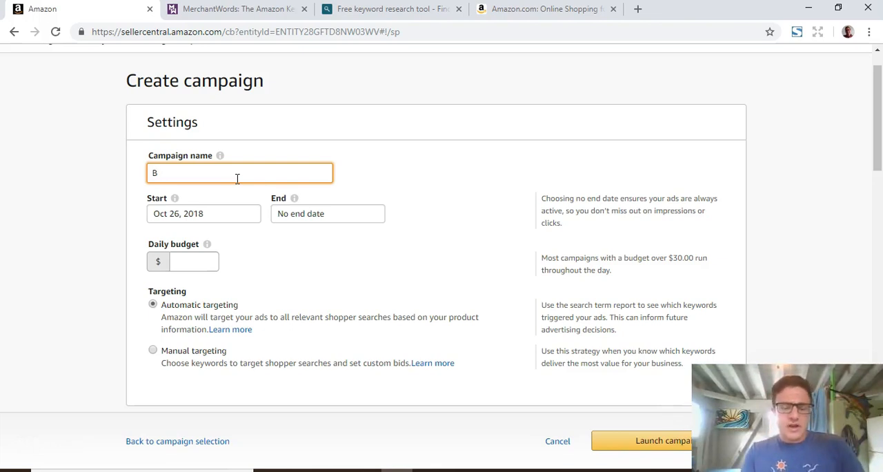
type("amboo")
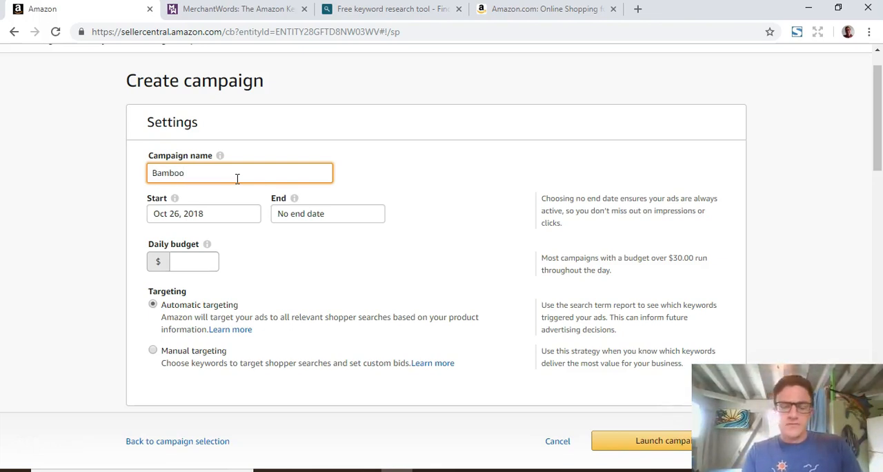
type("Fountain")
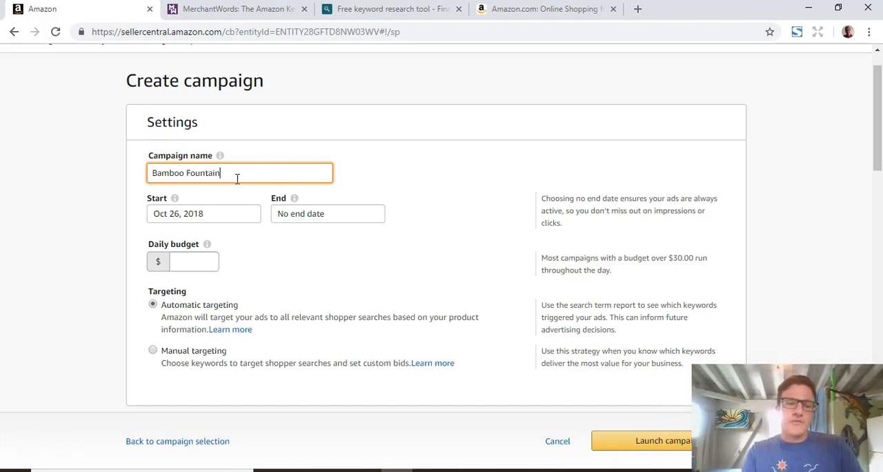
type("- Research")
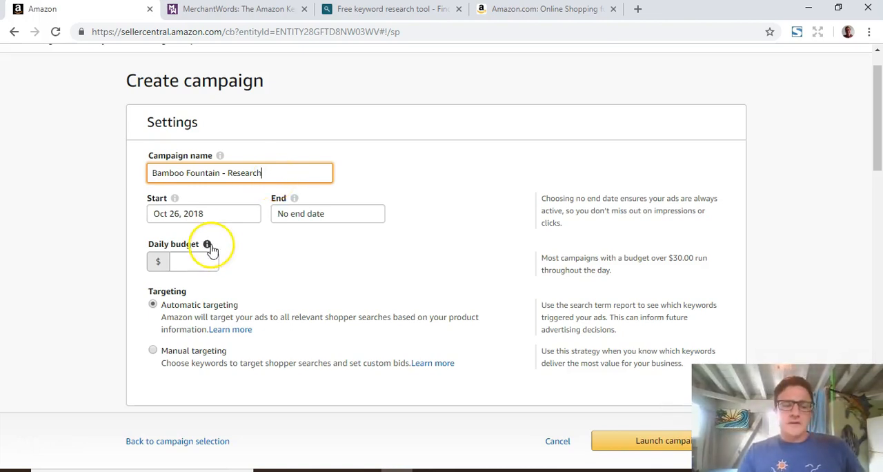
left_click(194, 261)
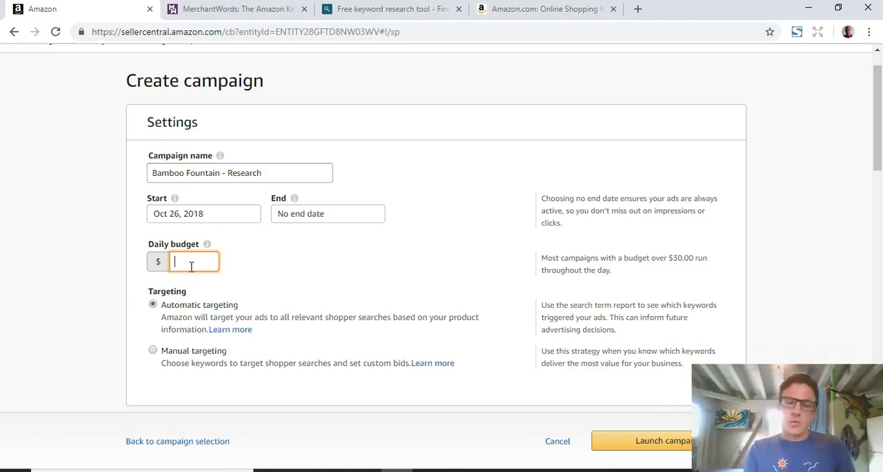
type("20")
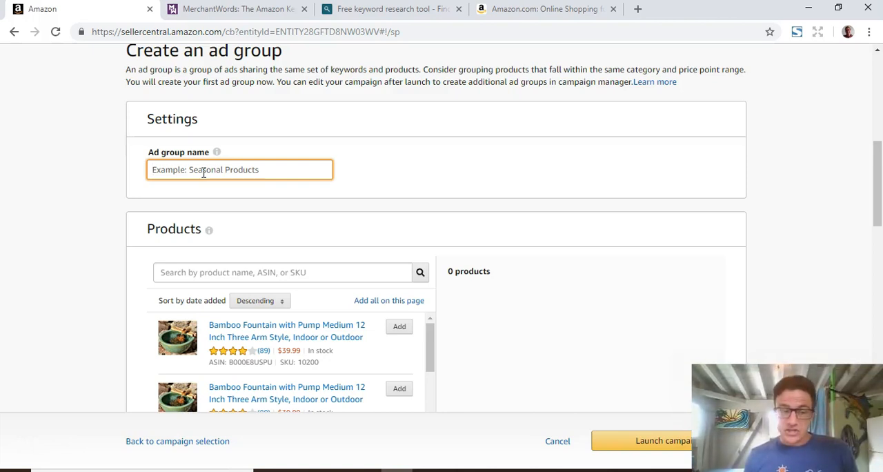
Name the ad group 'Broad' and add the 12-inch Bamboo Fountain with Pump product.
type("B")
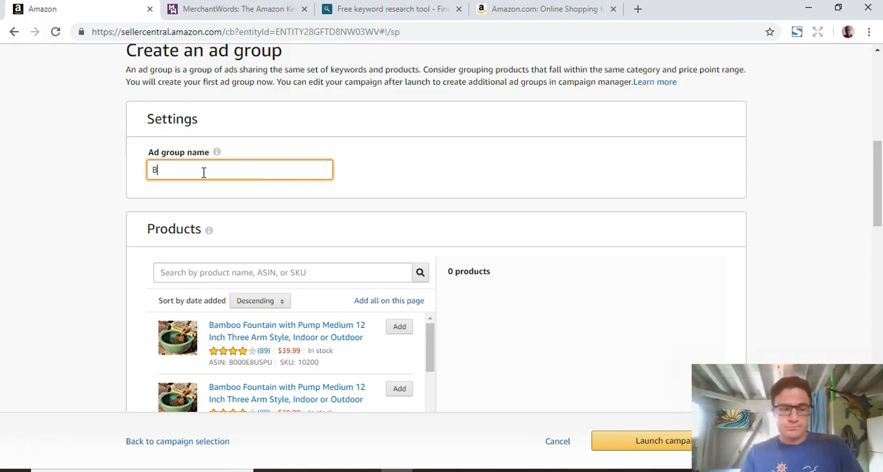
type("rod")
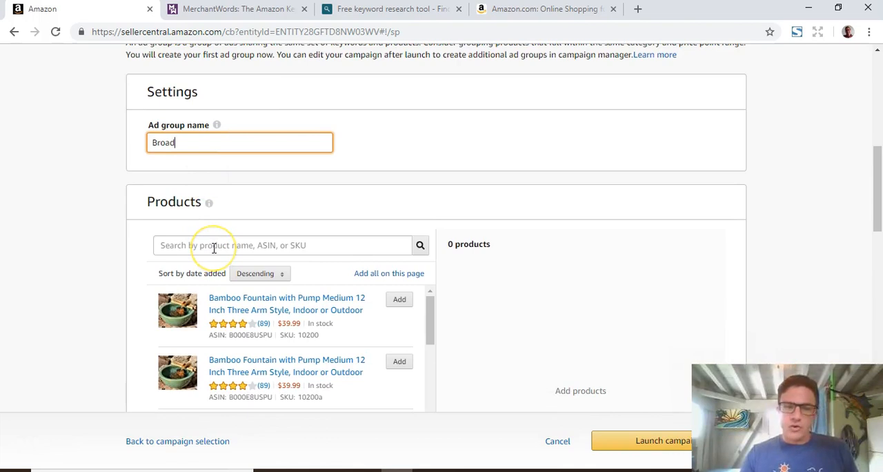
mouse_move(290, 268)
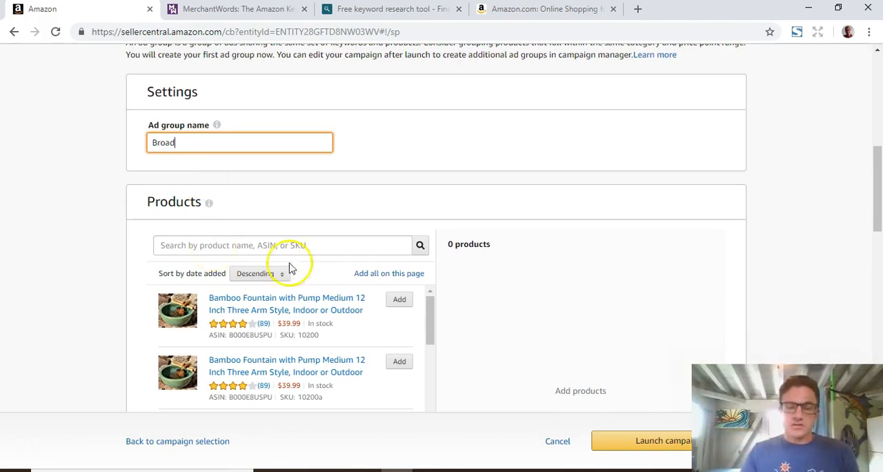
left_click(399, 298)
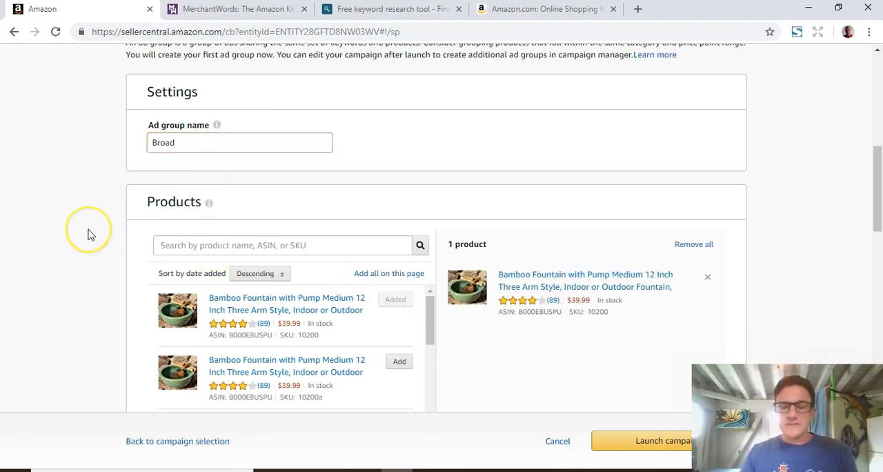
scroll("down", 3)
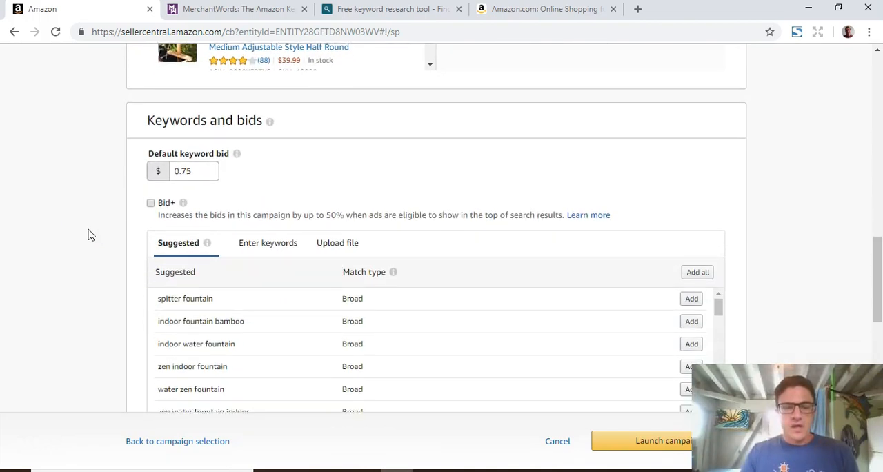
scroll("down", 3)
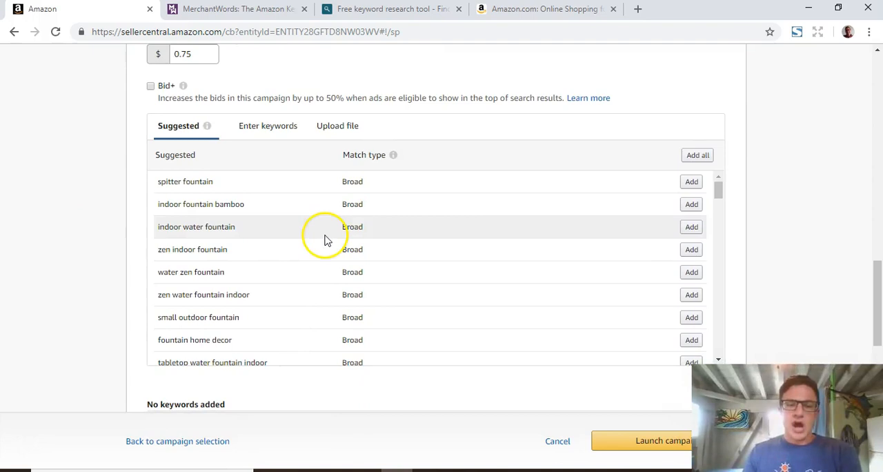
mouse_move(393, 249)
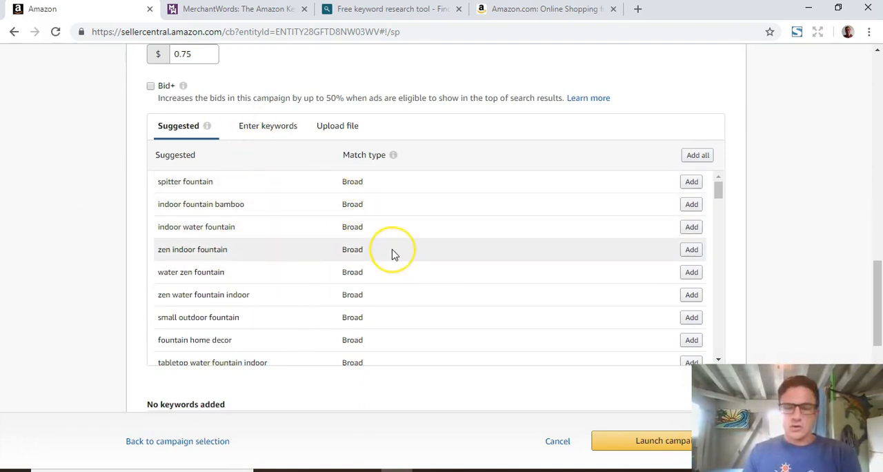
scroll("down", 3)
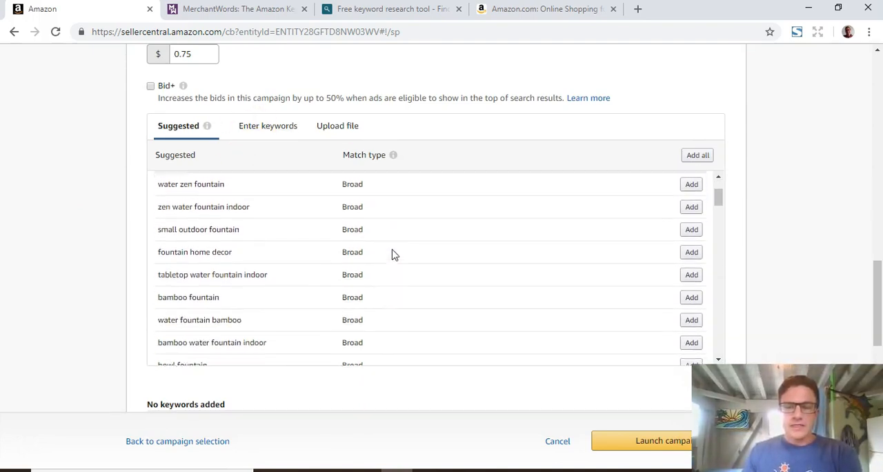
scroll("down", 3)
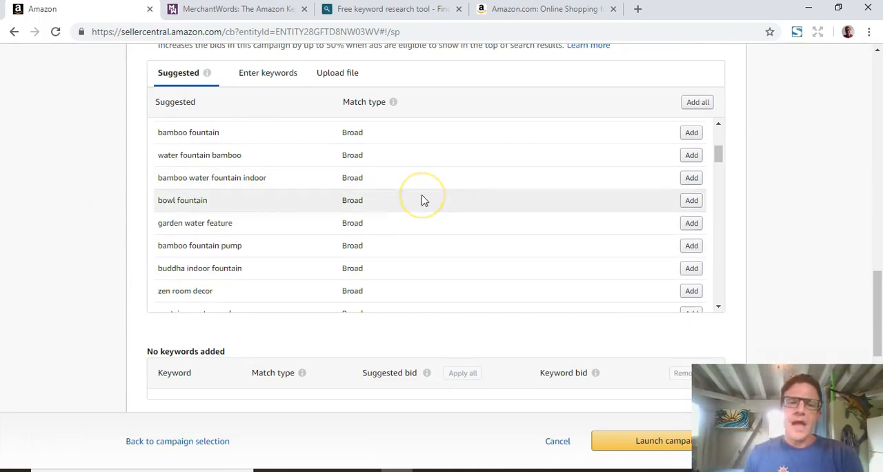
mouse_move(339, 216)
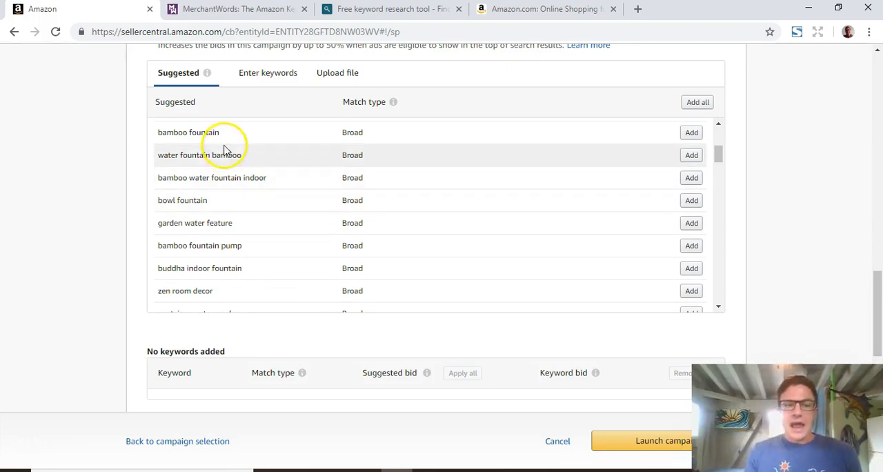
scroll("down", 3)
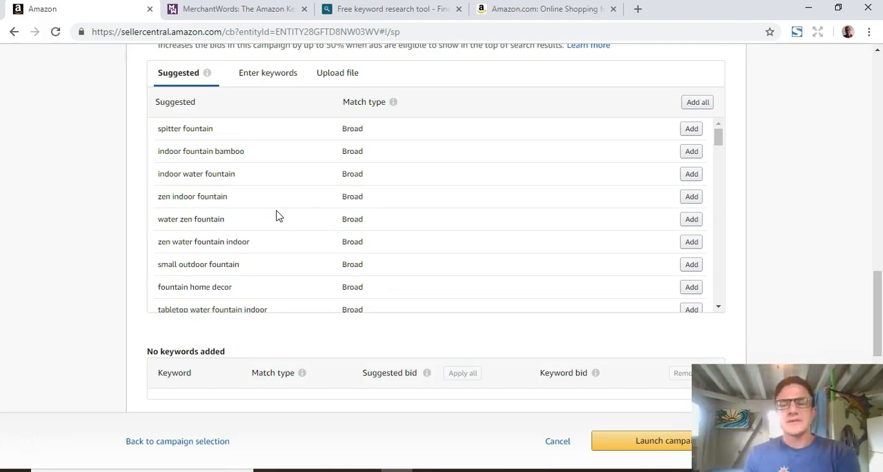
mouse_move(613, 229)
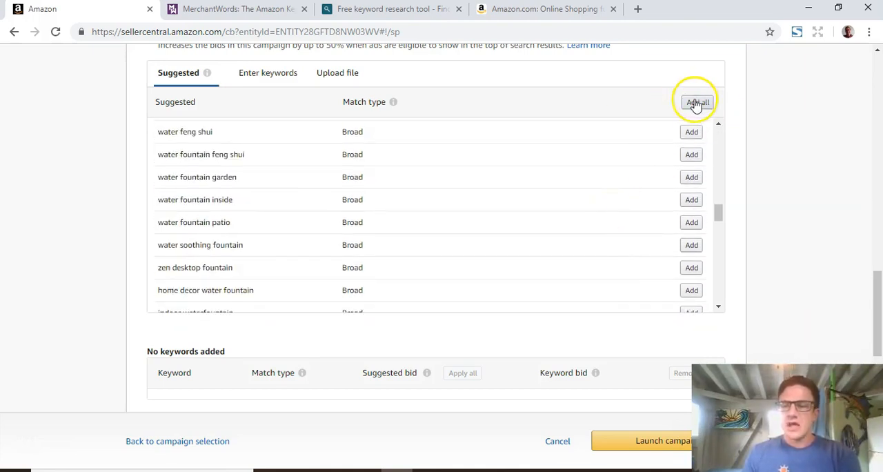
mouse_move(592, 171)
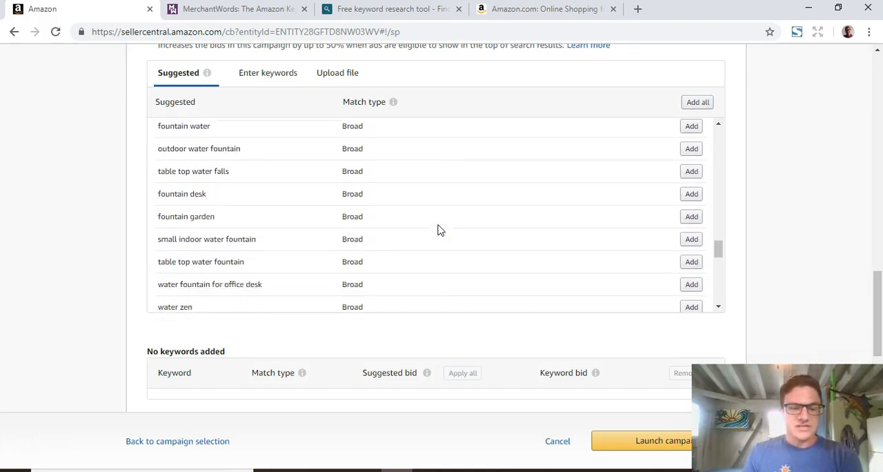
scroll("down", 3)
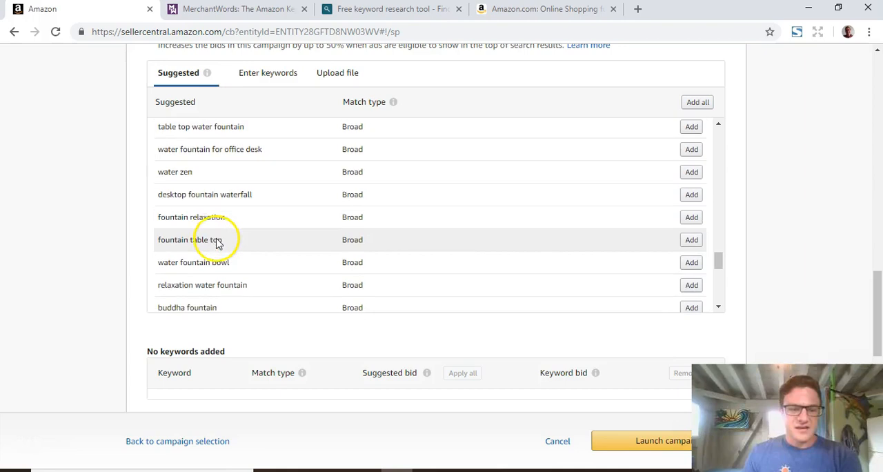
scroll("down", 3)
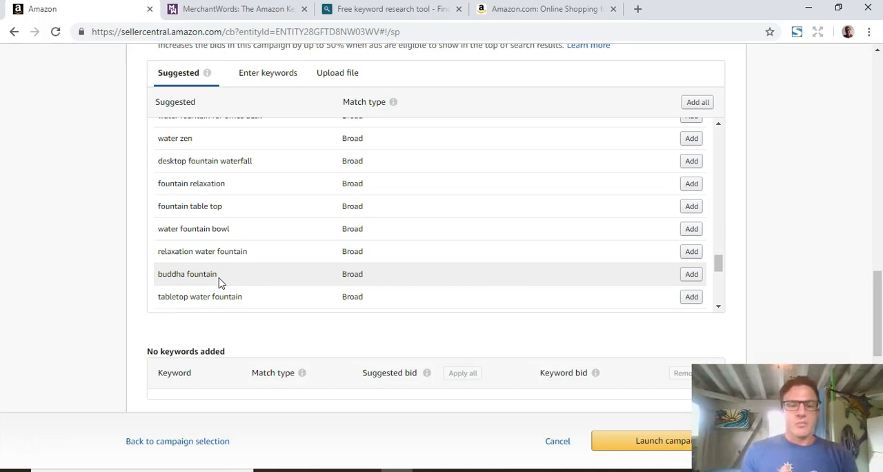
mouse_move(256, 285)
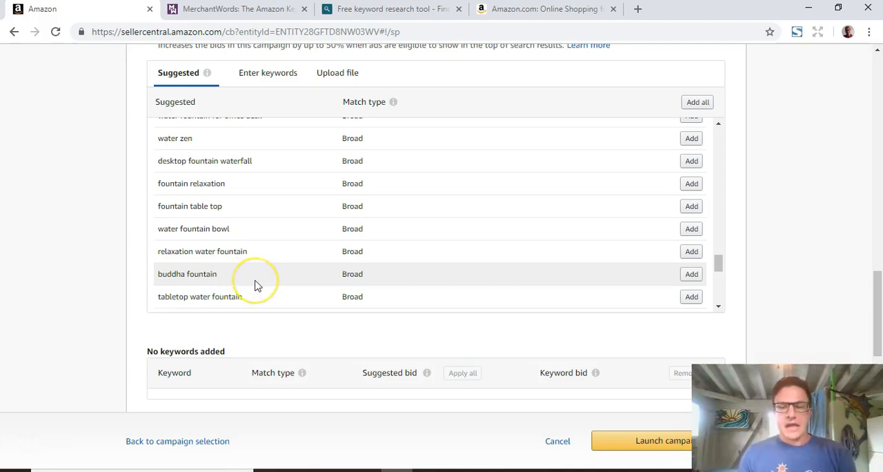
scroll("down", 3)
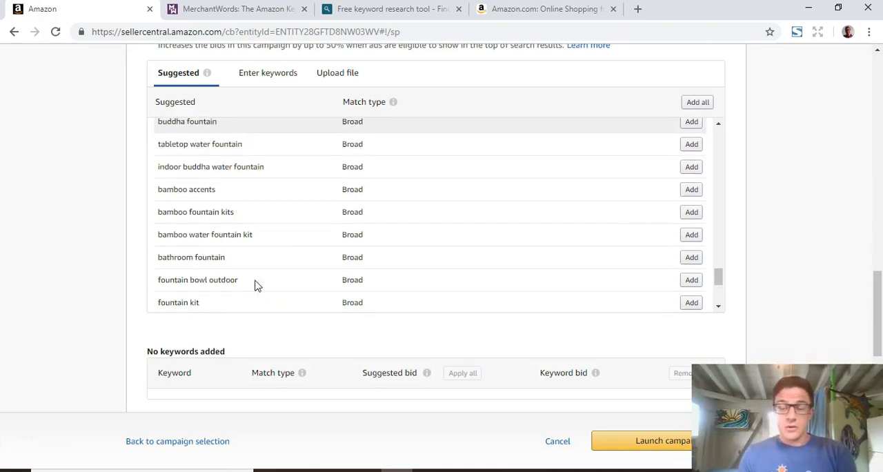
scroll("down", 3)
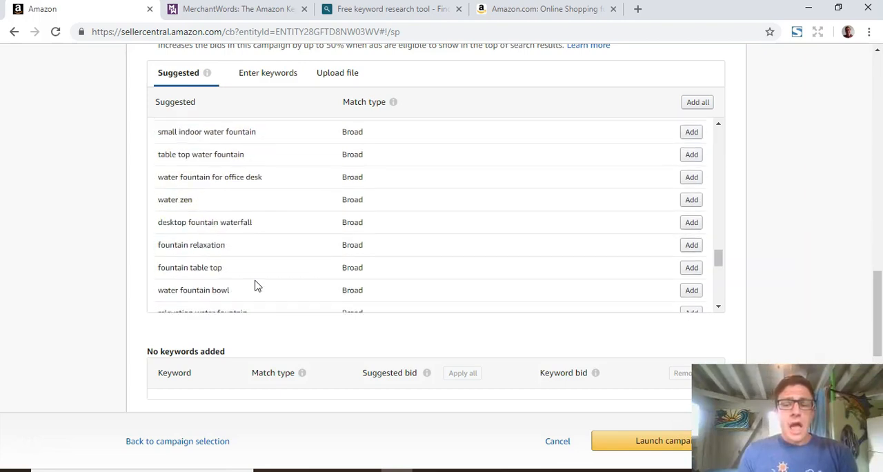
scroll("down", 3)
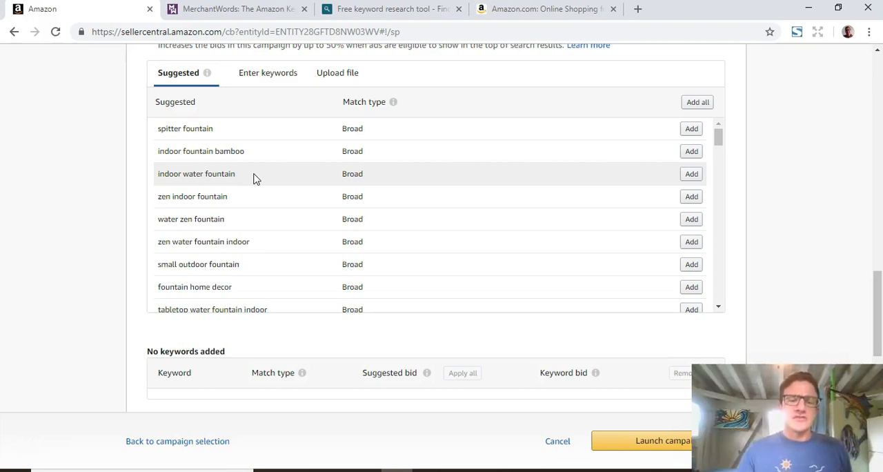
scroll("down", 3)
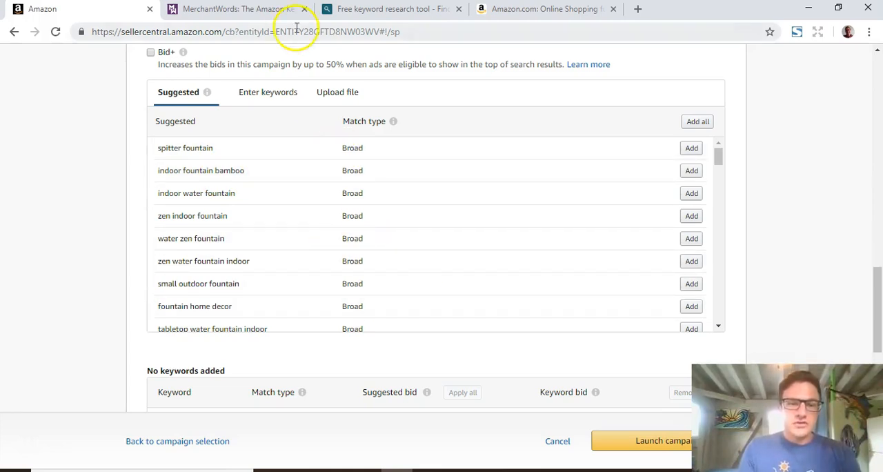
Search 'bamboo fountain' in MerchantWords and scroll through its search volumes by country.
left_click(238, 9)
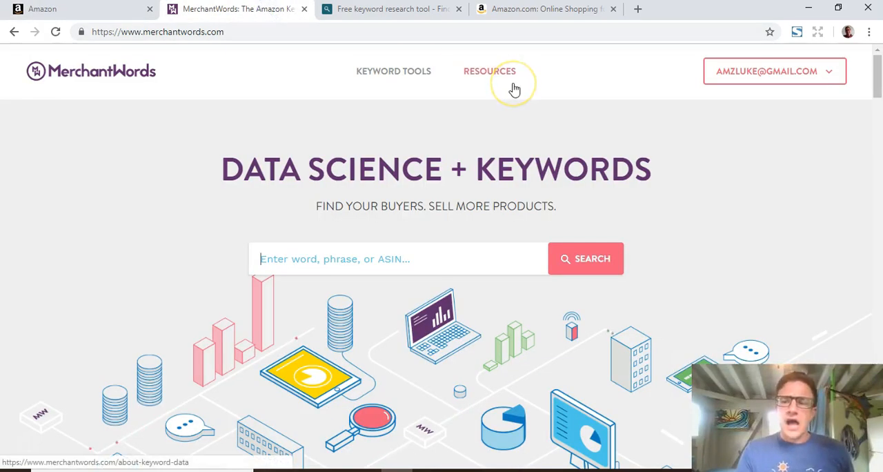
scroll("down", 3)
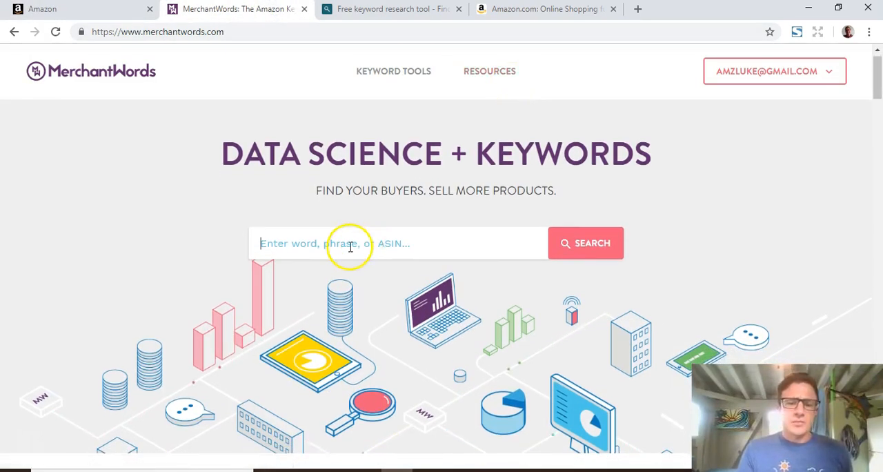
type("bamboo fount")
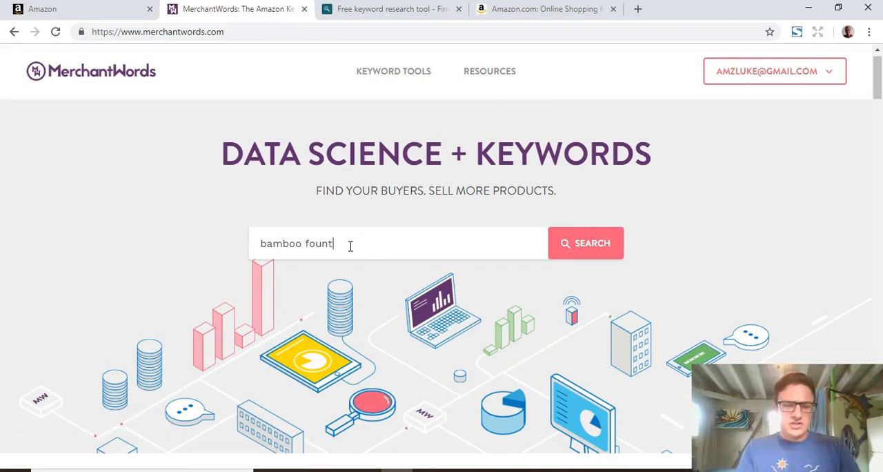
left_click(588, 243)
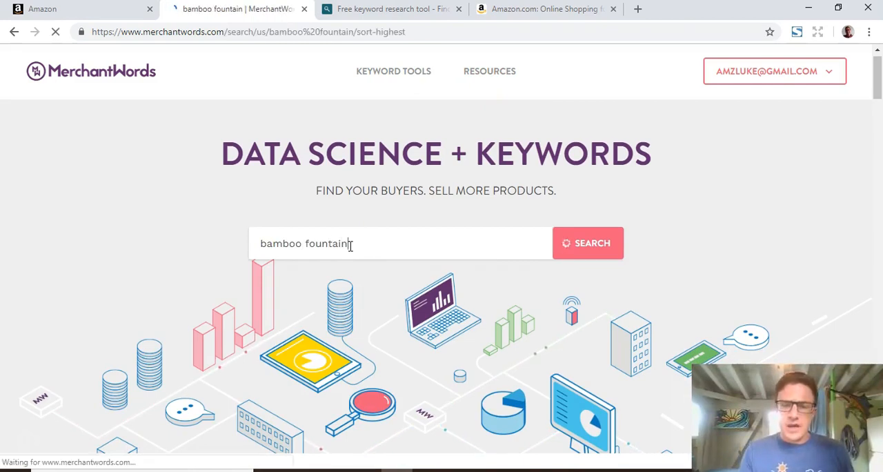
left_click(588, 243)
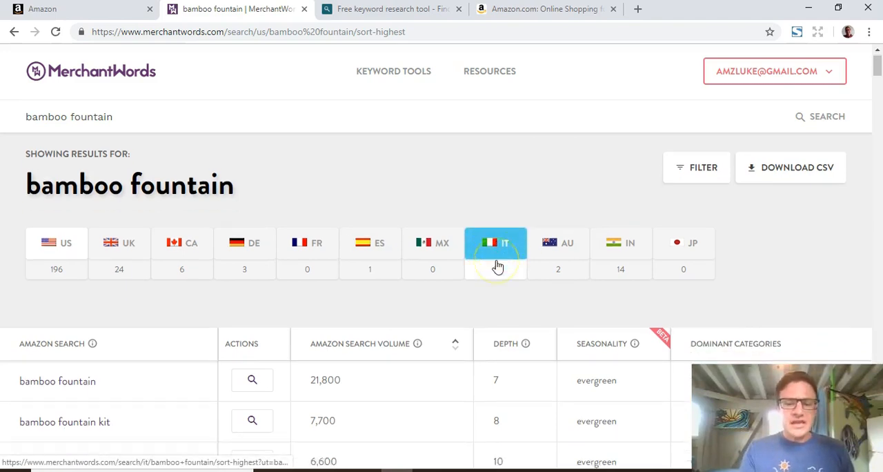
scroll("down", 3)
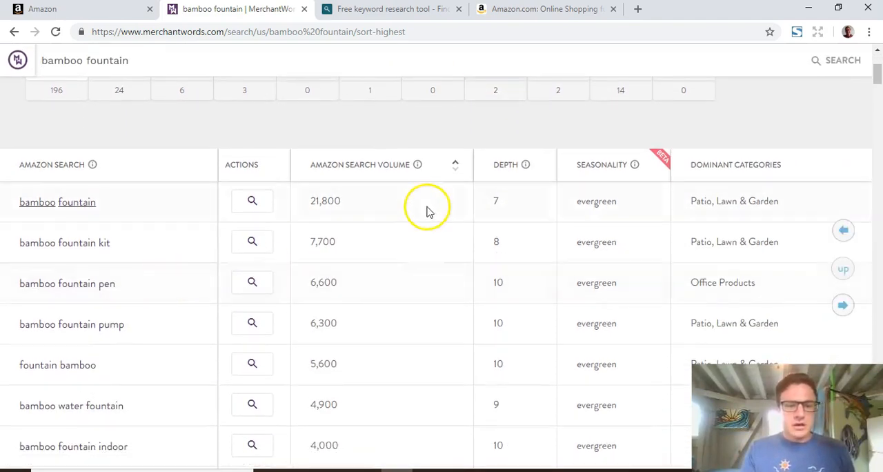
mouse_move(462, 200)
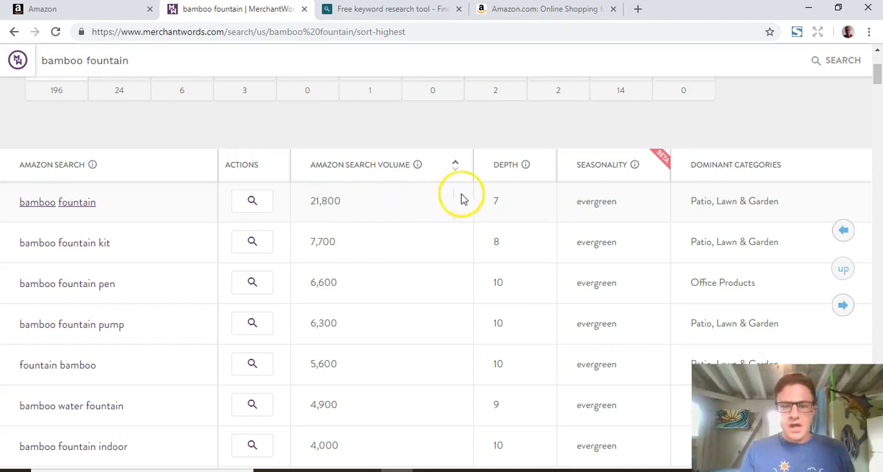
mouse_move(526, 165)
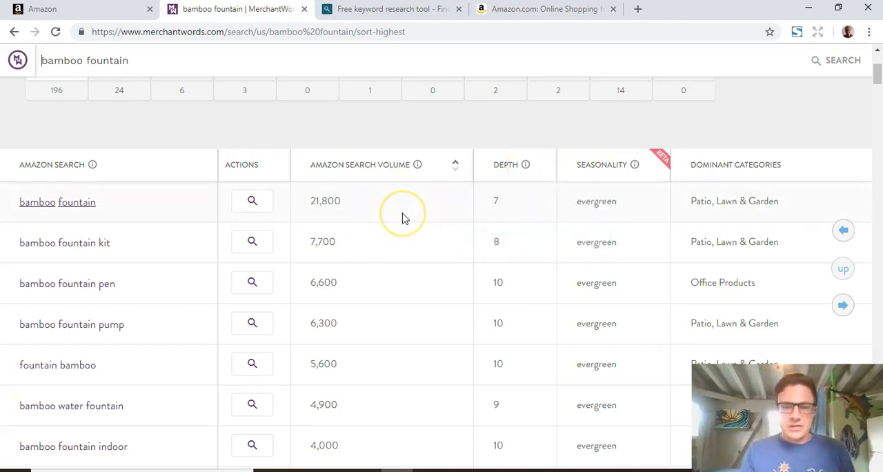
scroll("down", 3)
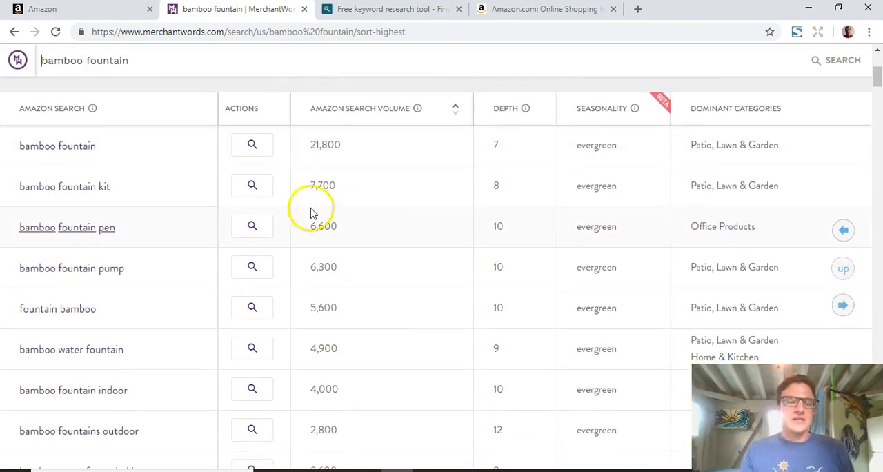
mouse_move(33, 234)
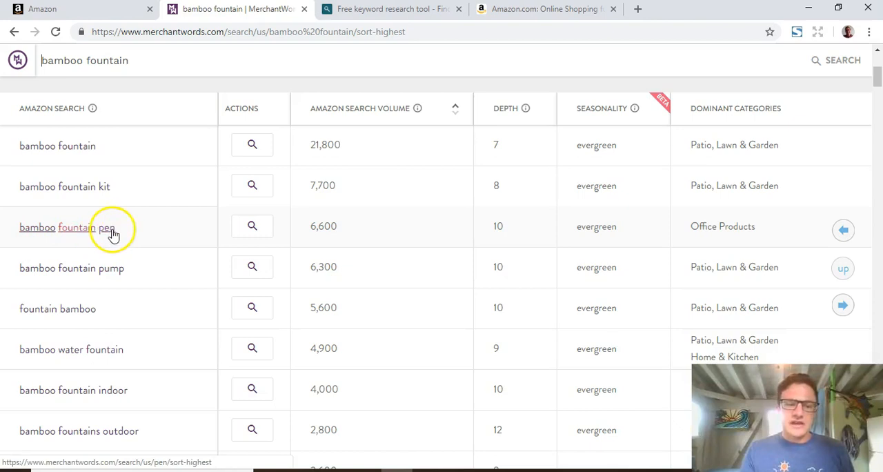
scroll("down", 3)
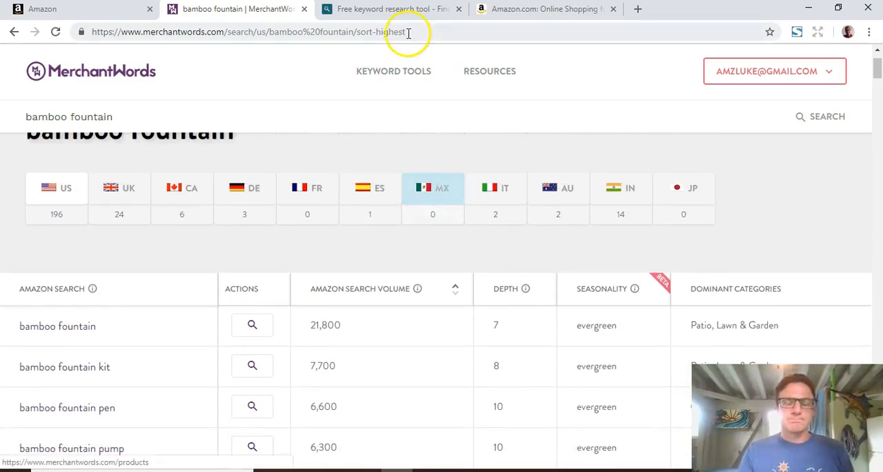
left_click(390, 9)
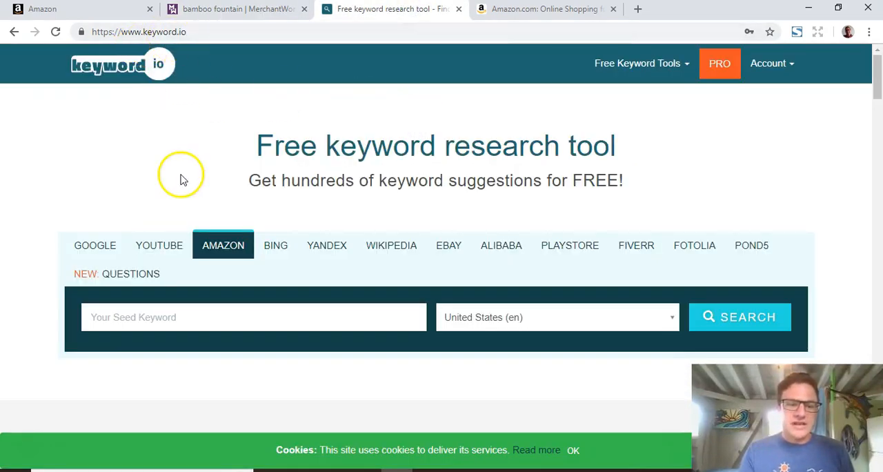
Search Keyword.io's Amazon tool for 'bamboo fountain' and pick the indoor and kit phrases.
type("bamboo fountain")
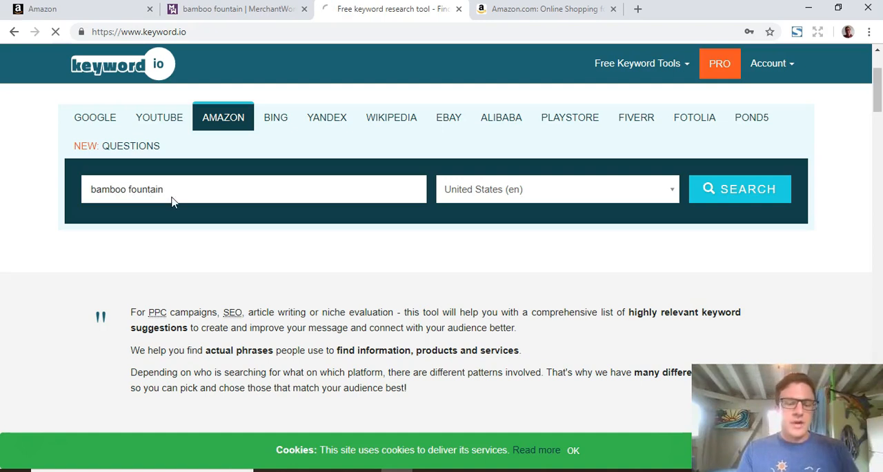
left_click(739, 189)
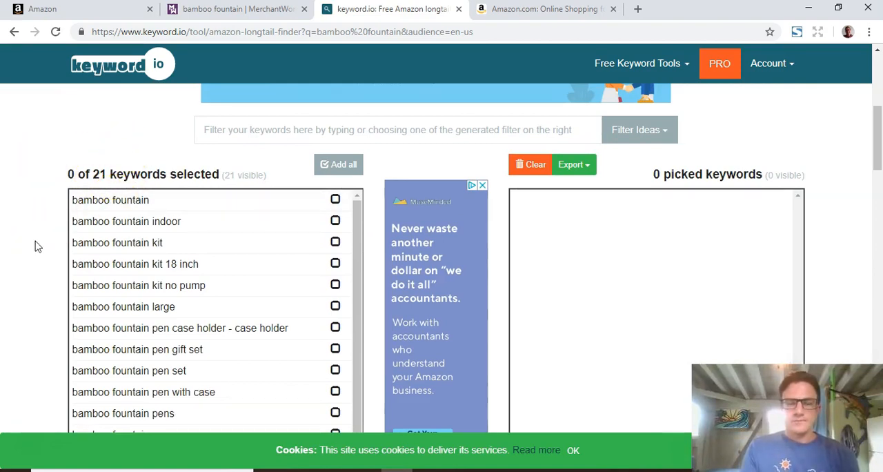
scroll("down", 3)
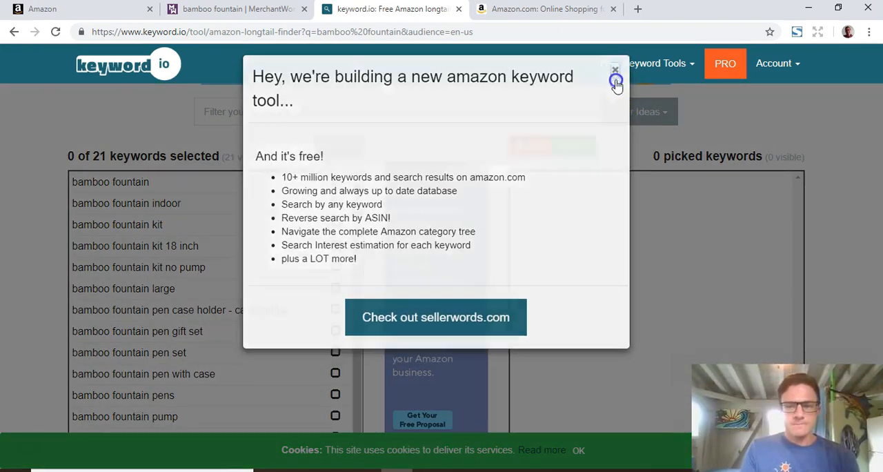
left_click(615, 71)
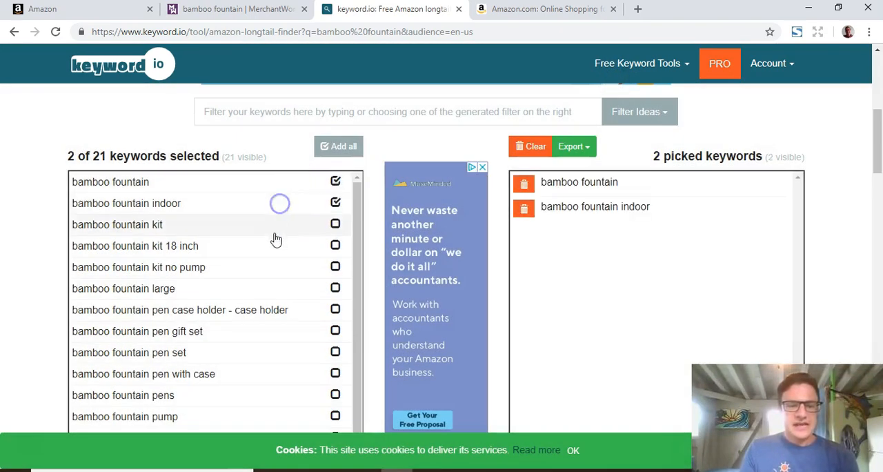
left_click(335, 241)
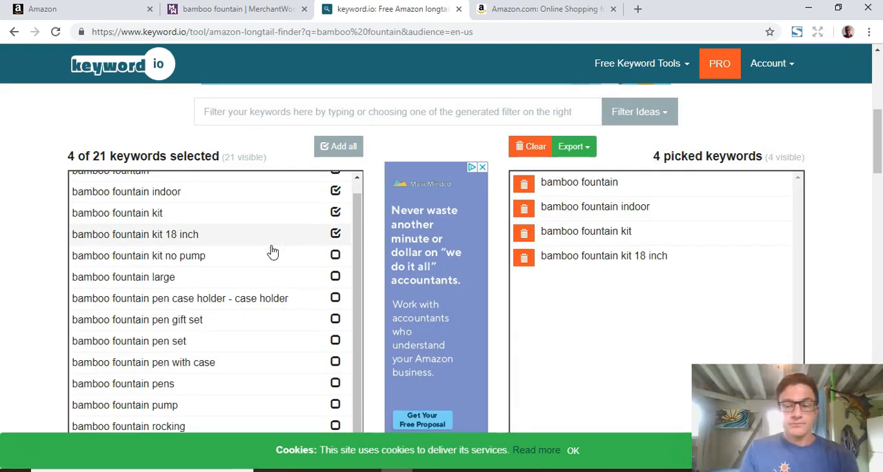
scroll("down", 3)
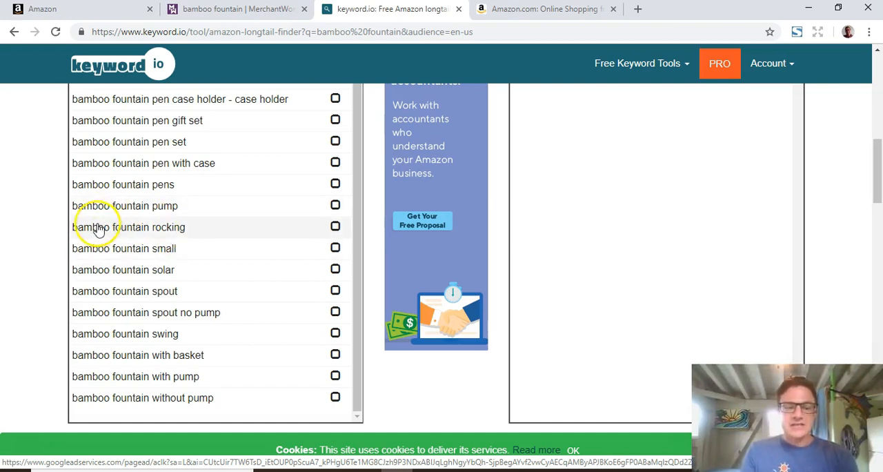
mouse_move(93, 234)
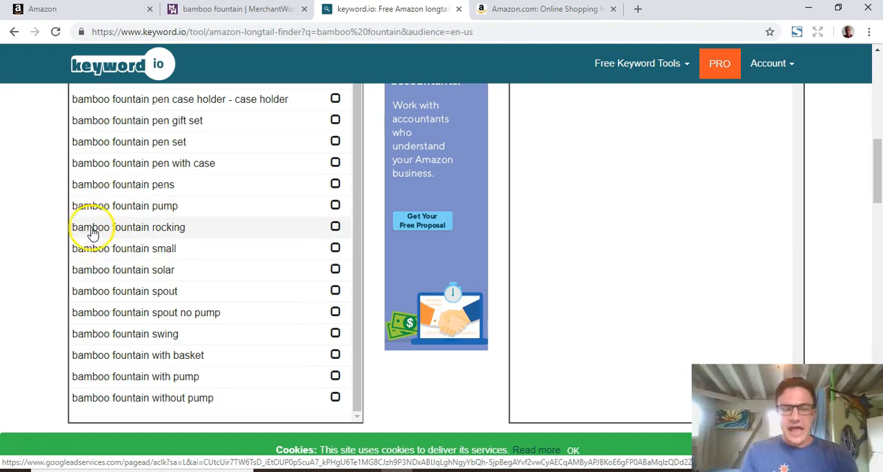
mouse_move(174, 227)
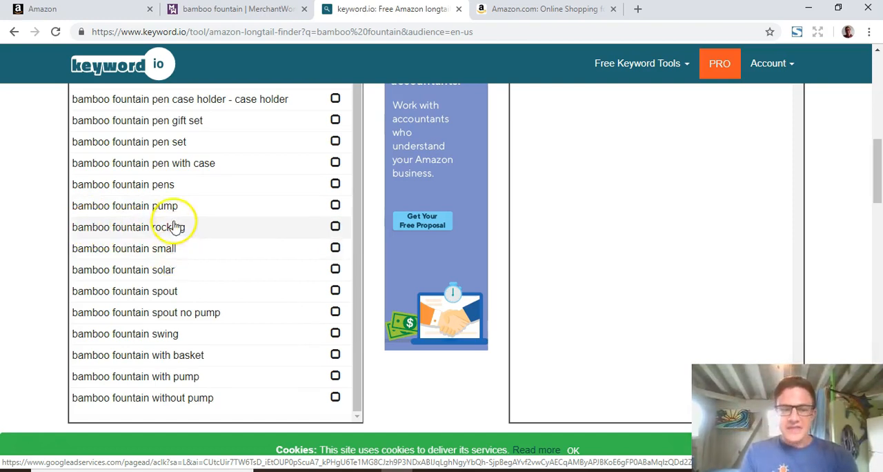
mouse_move(452, 417)
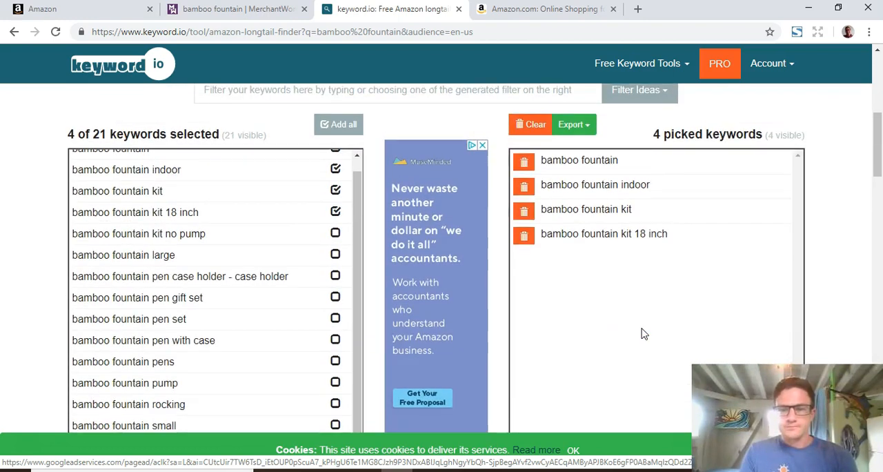
Export the four picked bamboo fountain keywords as a text file.
left_click(572, 151)
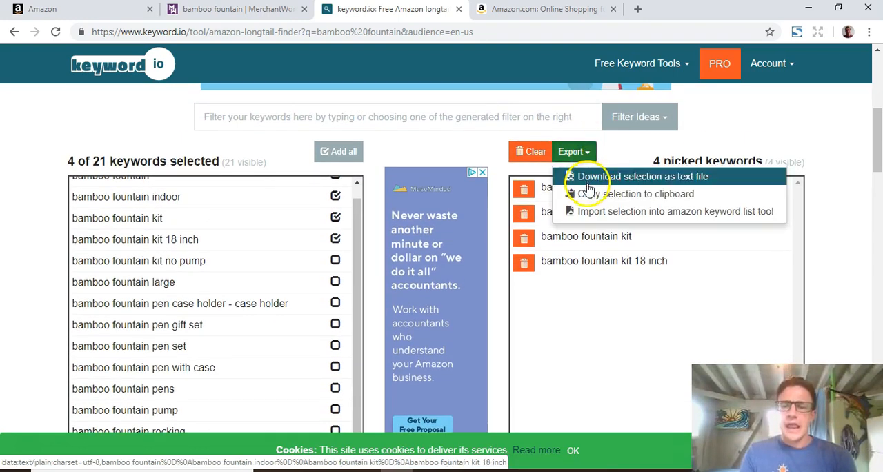
left_click(641, 176)
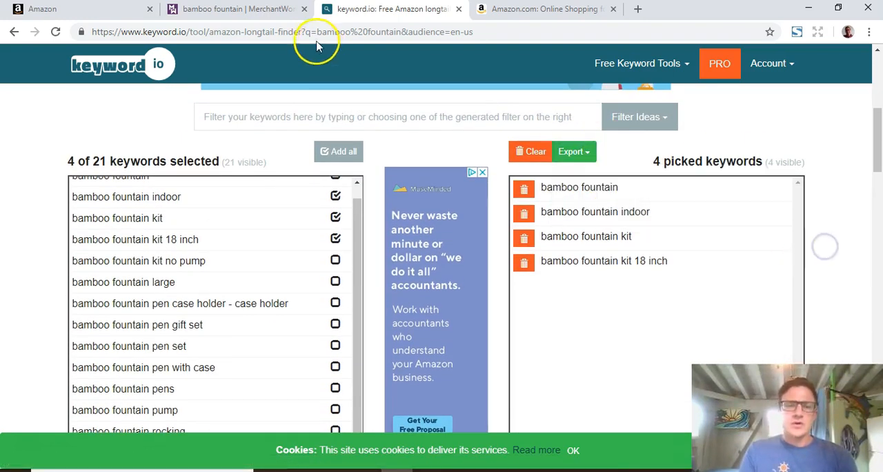
left_click(235, 9)
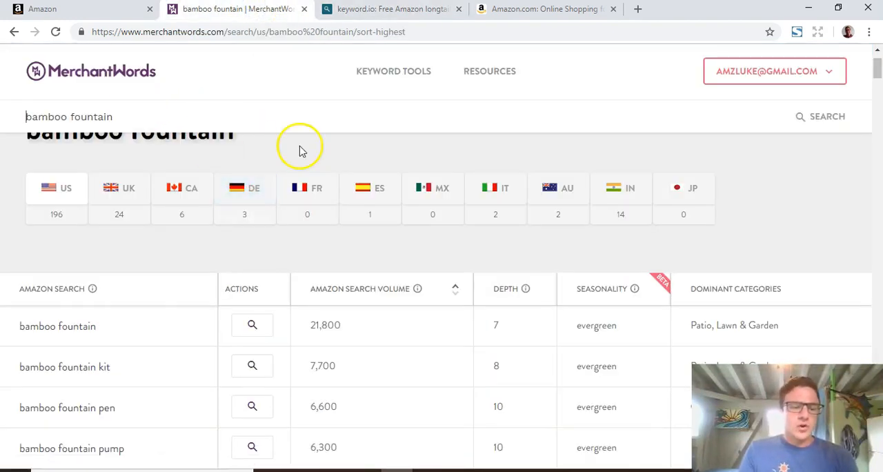
Scroll back through the MerchantWords bamboo fountain search volumes.
scroll("down", 3)
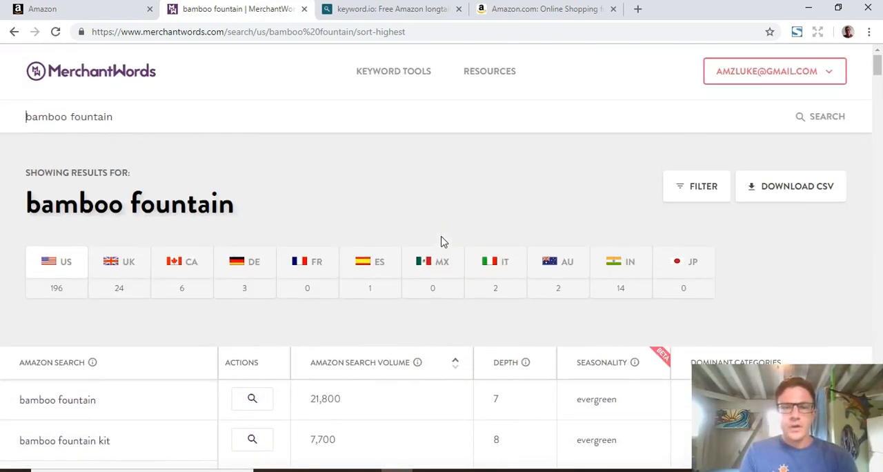
mouse_move(442, 92)
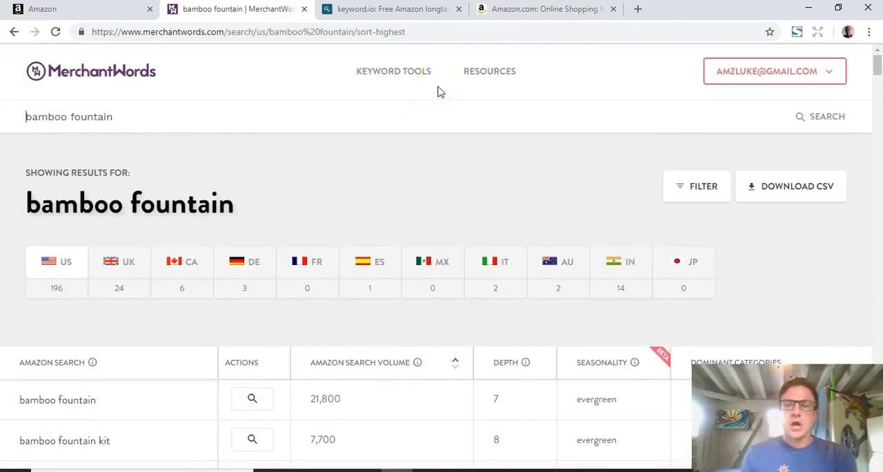
left_click(545, 9)
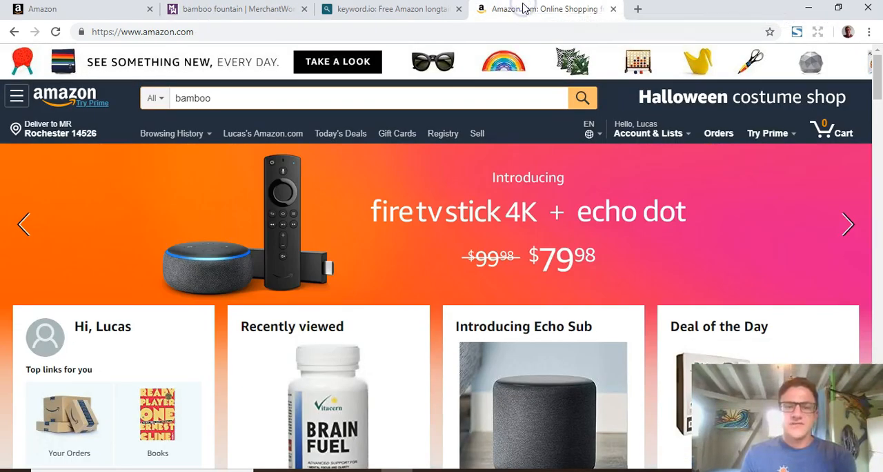
Clear the leftover 'bamboo' text from Amazon's search bar without searching.
left_click(406, 98)
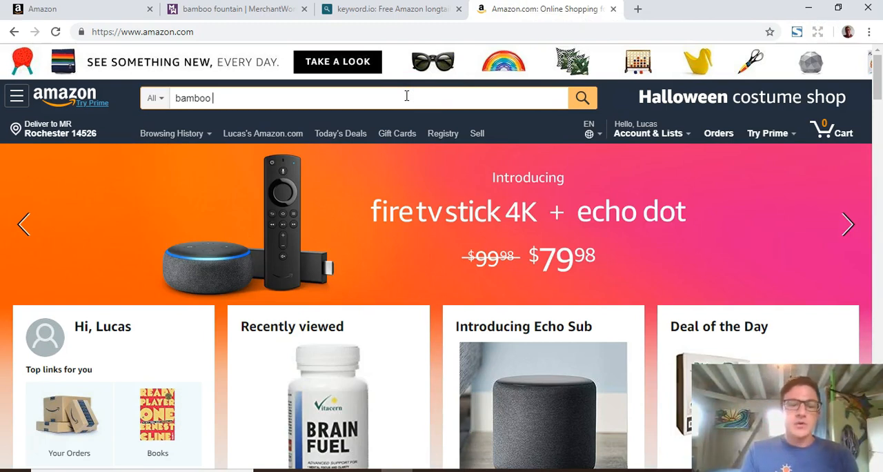
key("Ctrl+a")
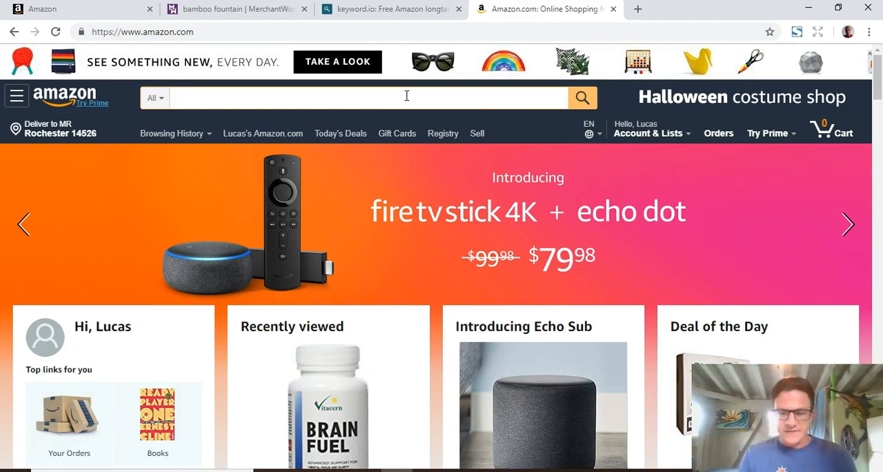
left_click(45, 9)
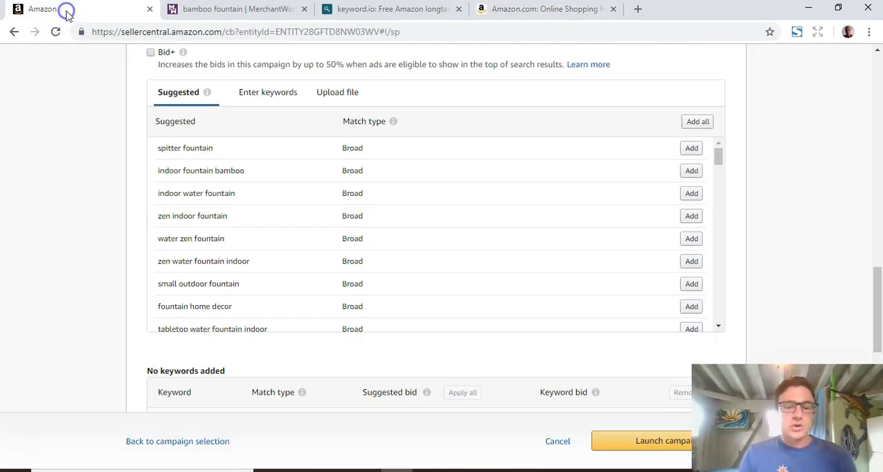
mouse_move(269, 284)
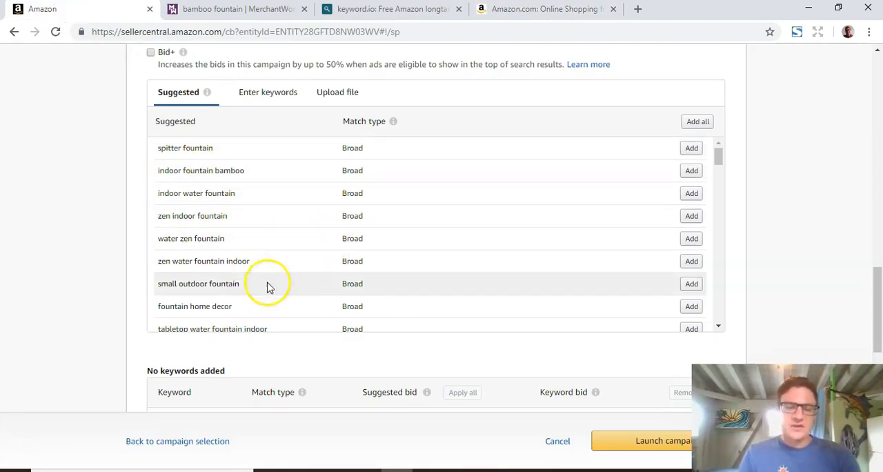
mouse_move(516, 99)
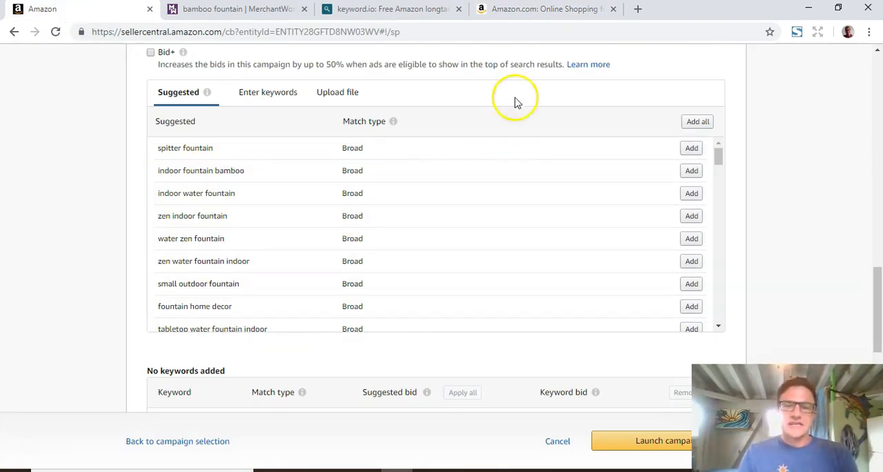
Look over the suggested Broad keywords in Seller Central, adding none.
left_click(545, 9)
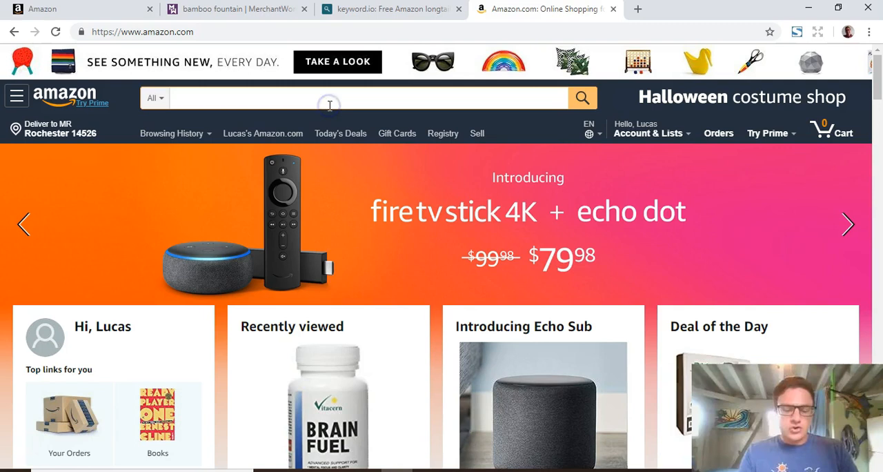
Type 'bamboo' into Amazon's search box to show its autocomplete keyword variations.
type("bamboo fountain")
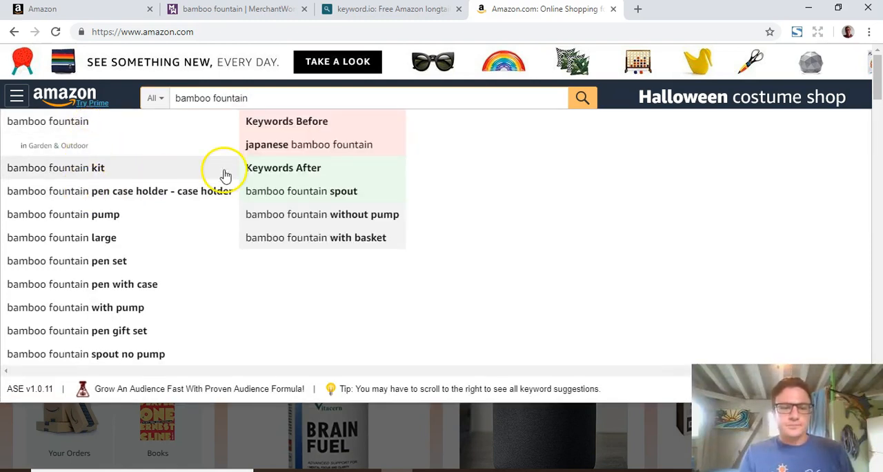
key("Backspace")
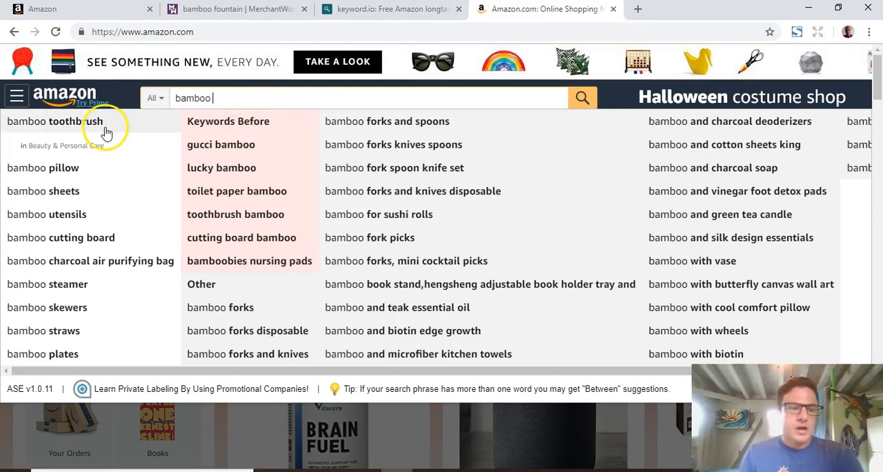
mouse_move(113, 170)
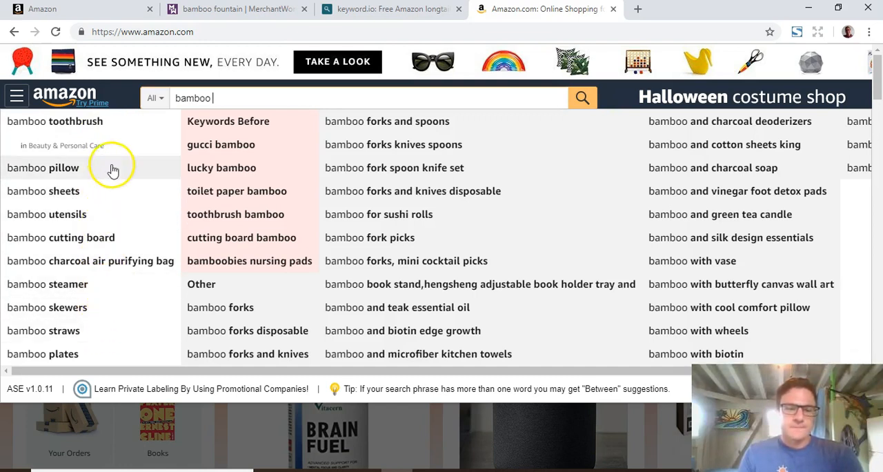
mouse_move(247, 179)
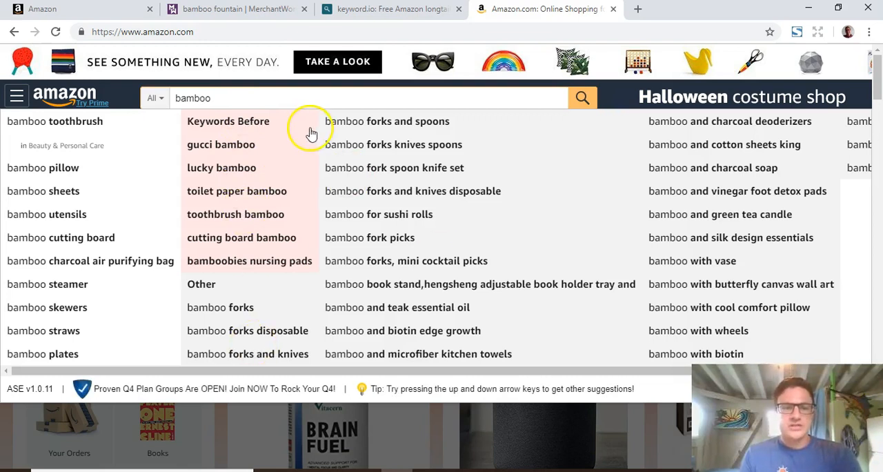
mouse_move(325, 232)
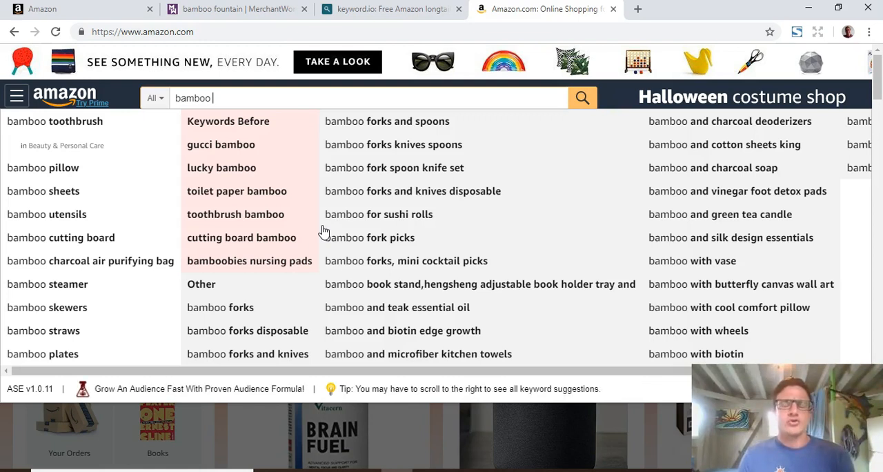
mouse_move(424, 221)
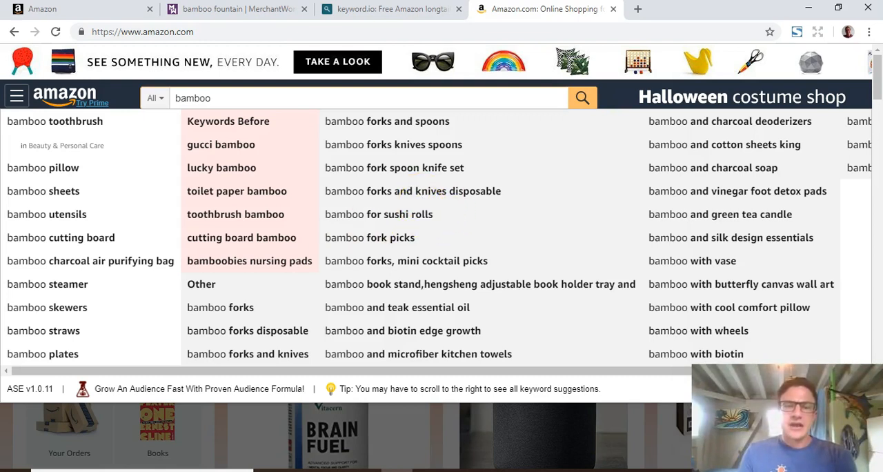
mouse_move(392, 9)
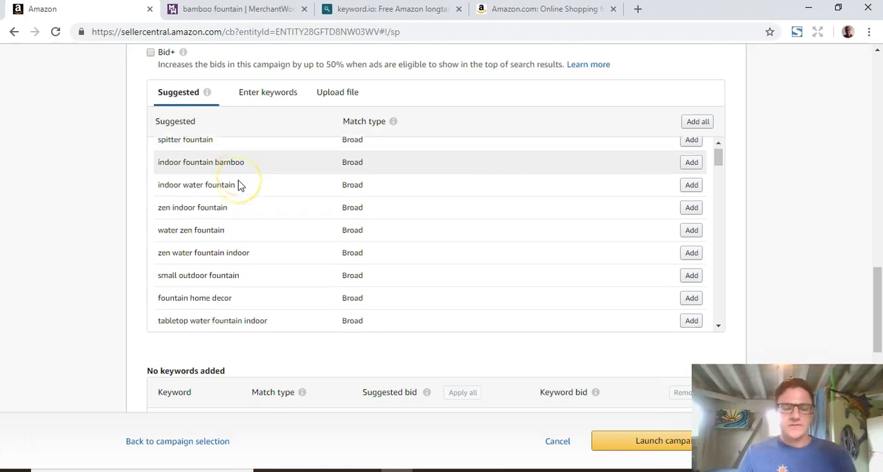
Enter bamboo fountain, bamboo water fountain and garden fountain on separate lines as Broad match.
scroll("down", 3)
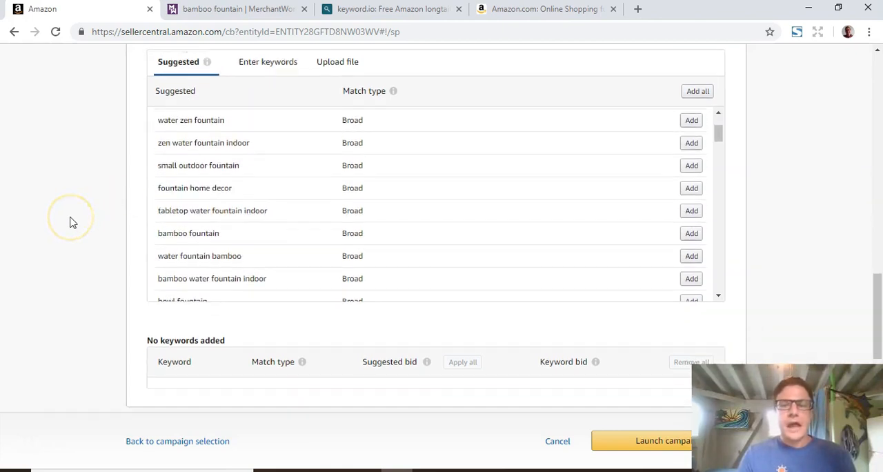
scroll("down", 3)
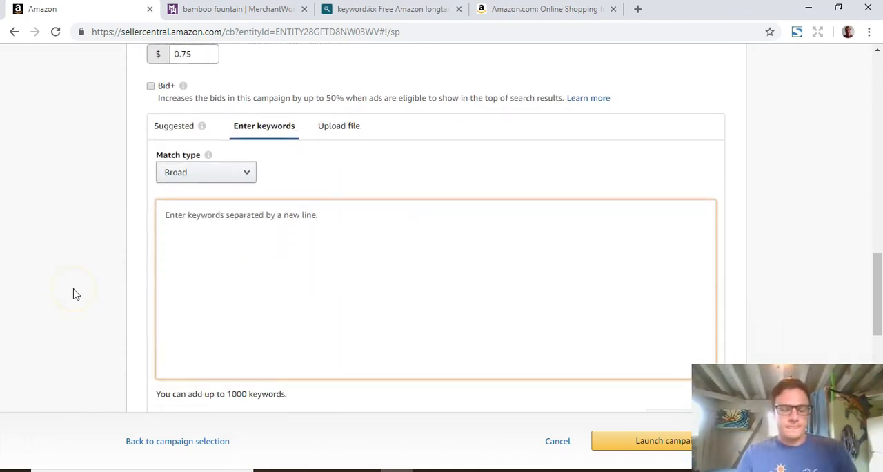
type("bamboo fountain")
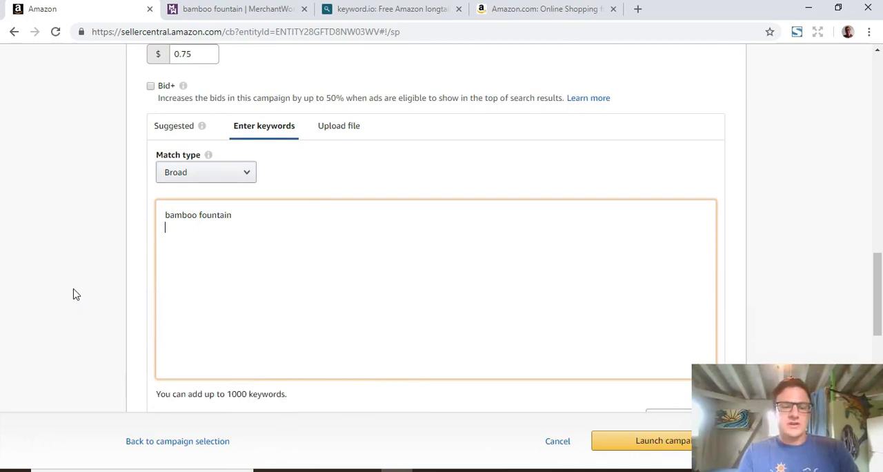
type("bambboo")
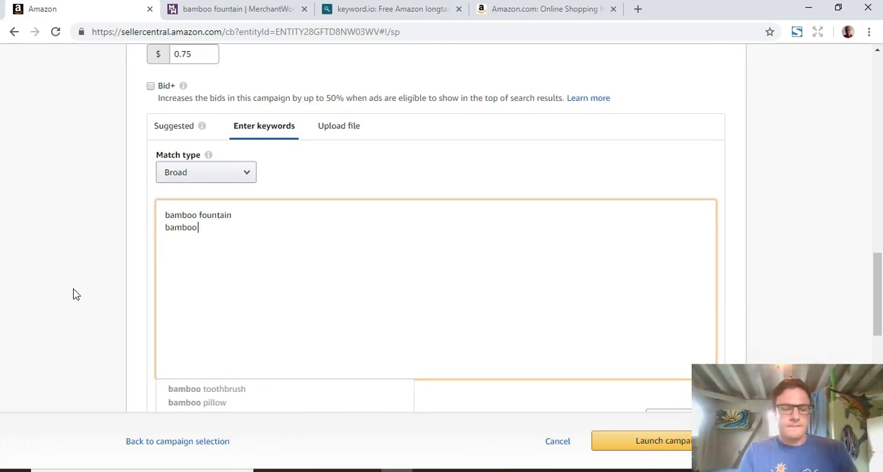
type("water fountain")
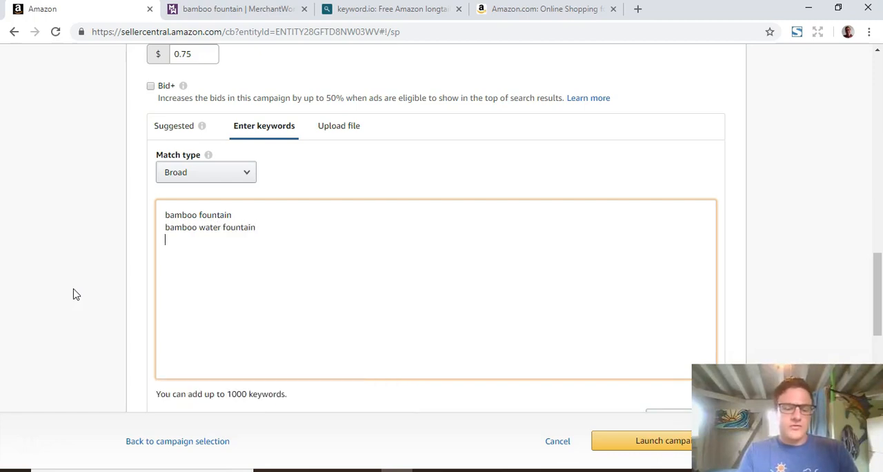
type("garden fountain")
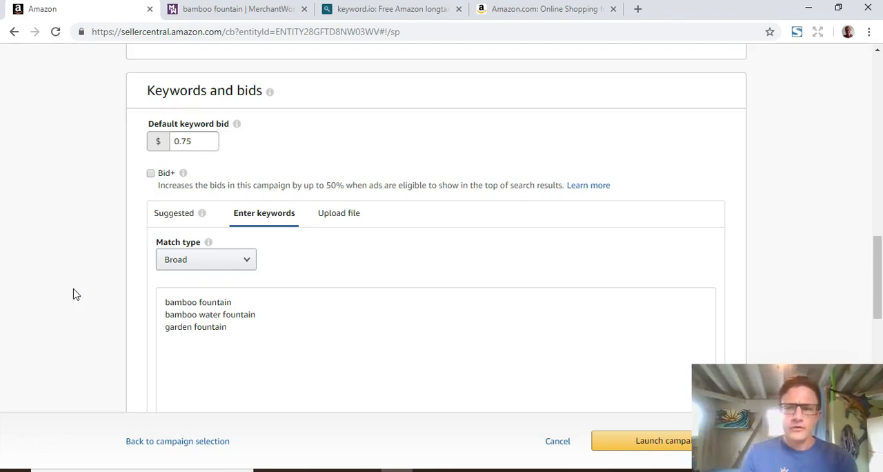
Add the three broad keywords and review their $0.75 bids and suggested bid ranges.
scroll("down", 3)
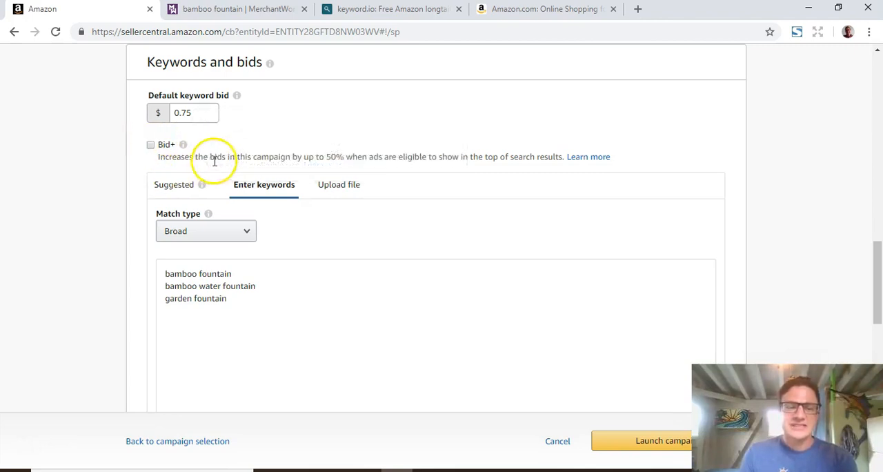
mouse_move(83, 104)
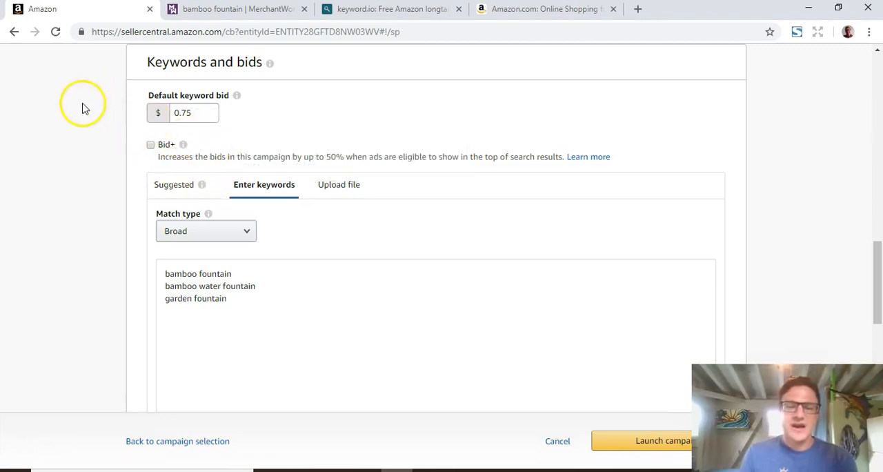
mouse_move(180, 211)
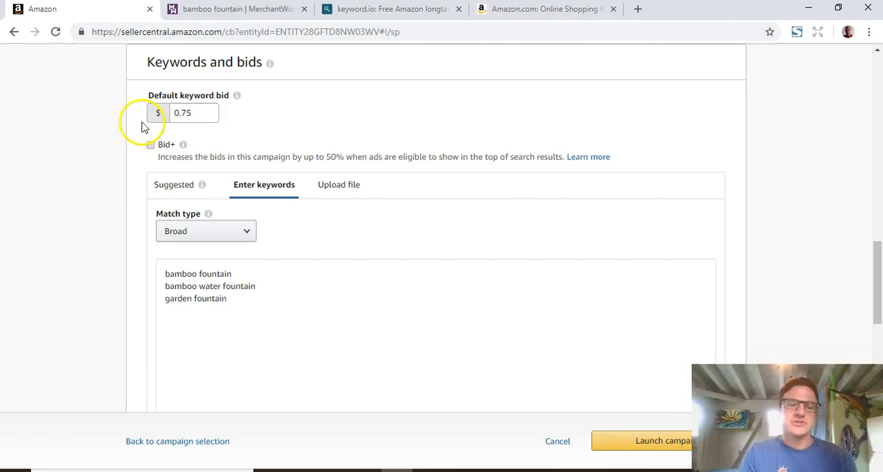
scroll("down", 3)
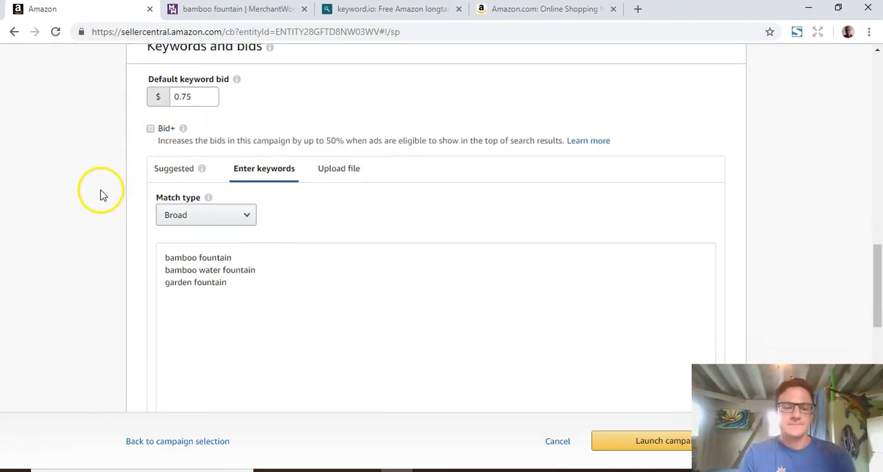
scroll("down", 3)
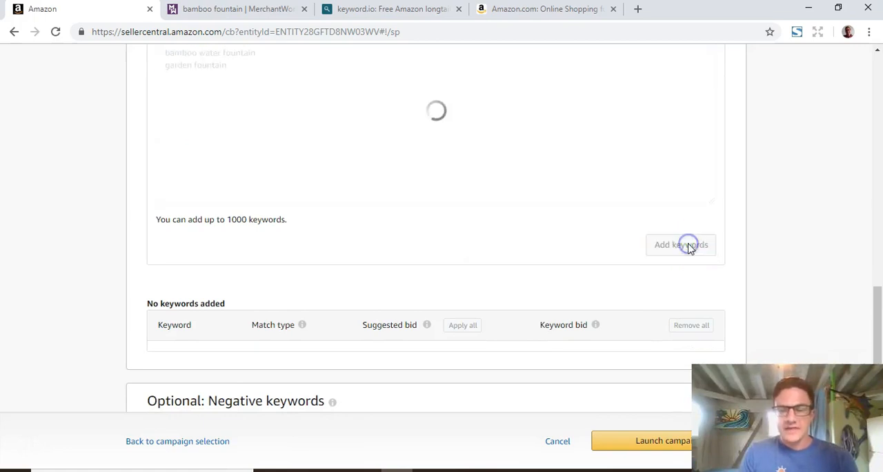
left_click(681, 245)
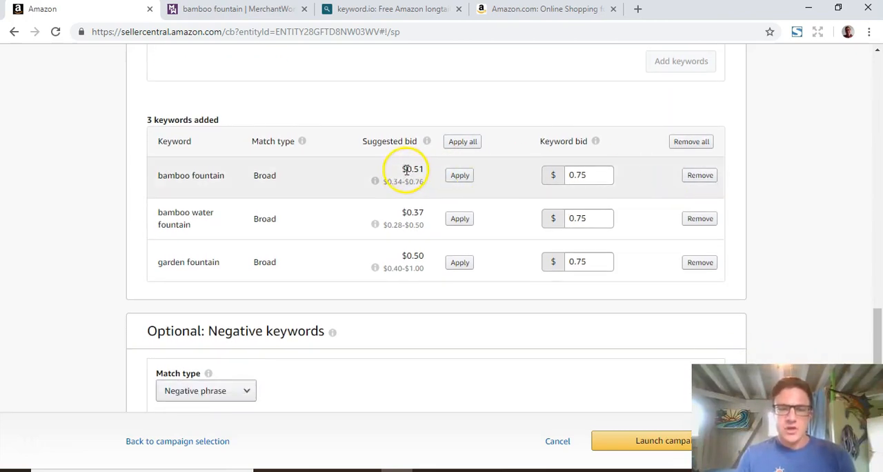
double_click(412, 169)
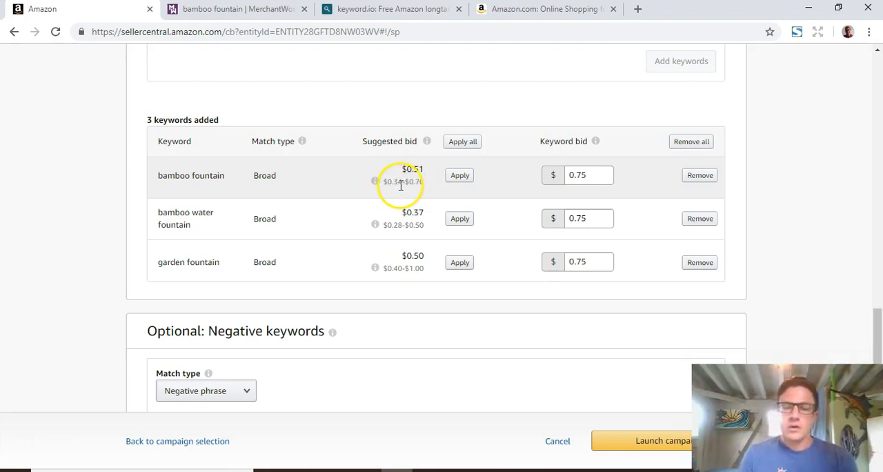
mouse_move(383, 199)
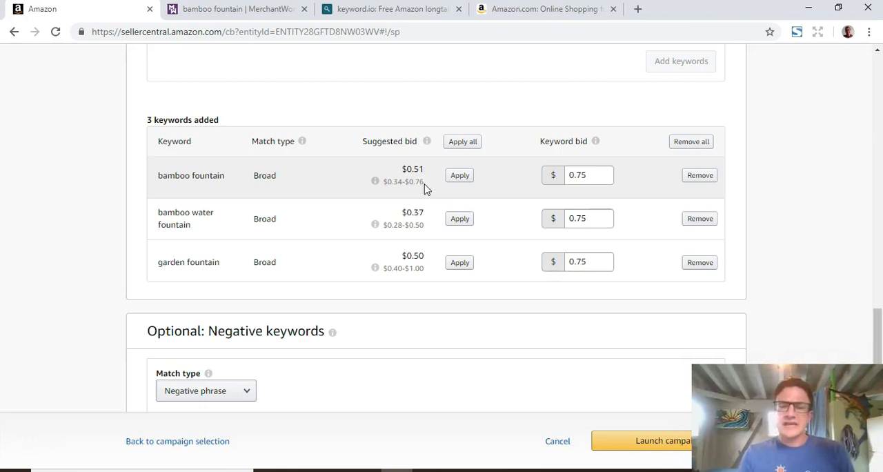
mouse_move(424, 185)
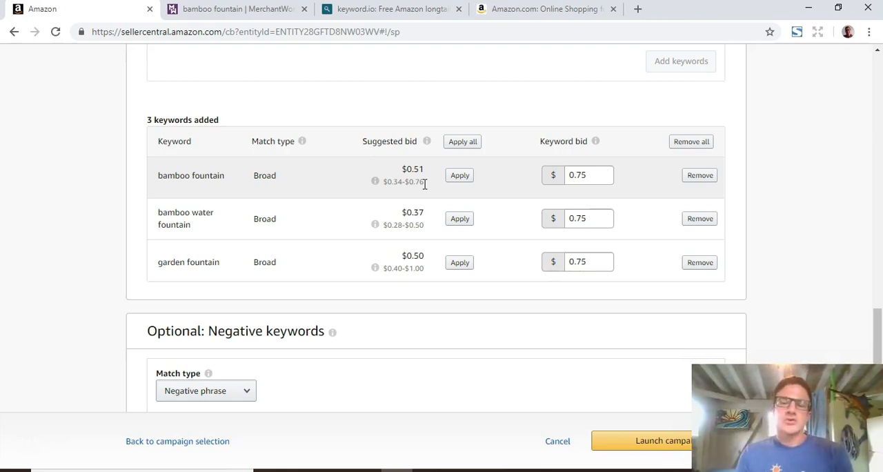
scroll("down", 3)
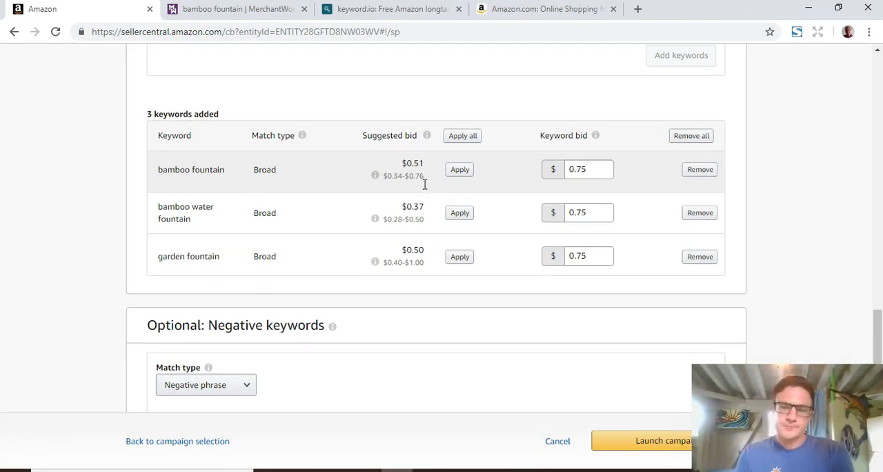
scroll("down", 3)
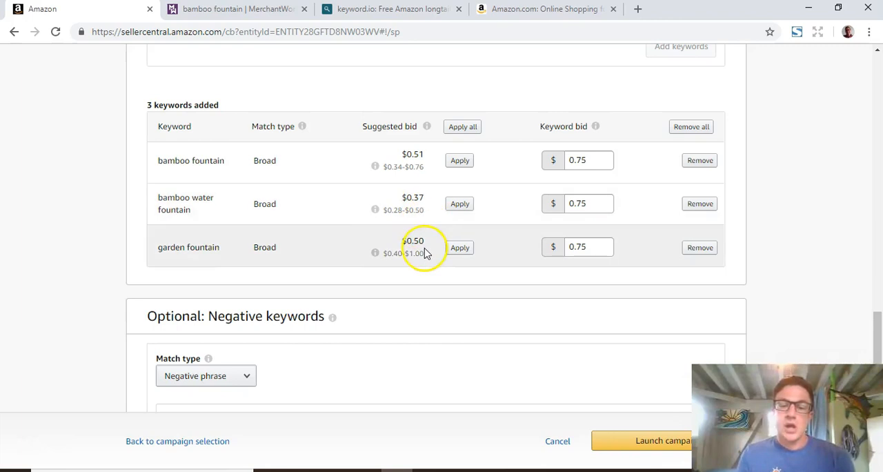
mouse_move(413, 231)
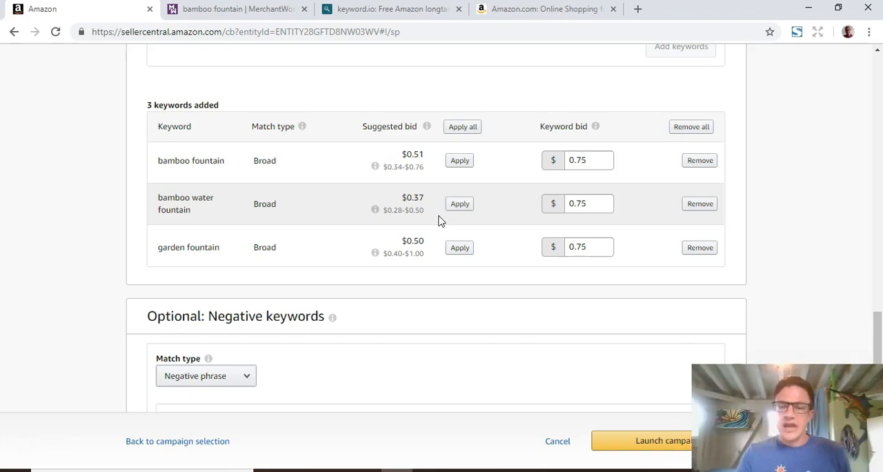
scroll("down", 3)
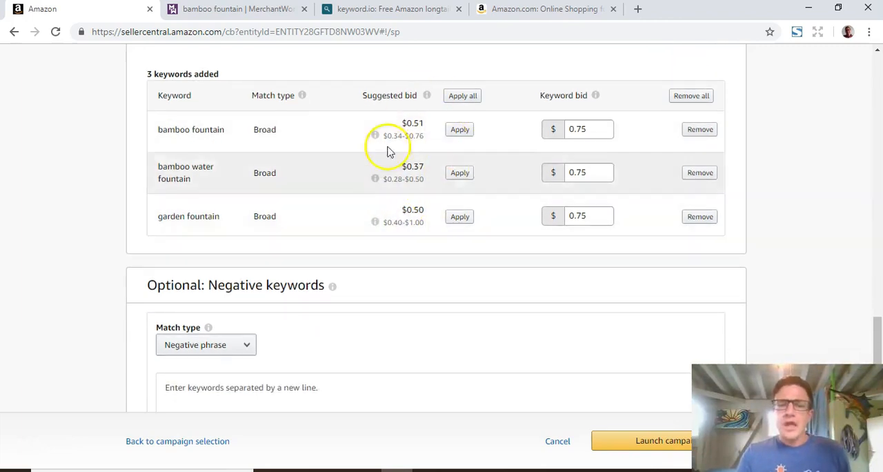
mouse_move(437, 196)
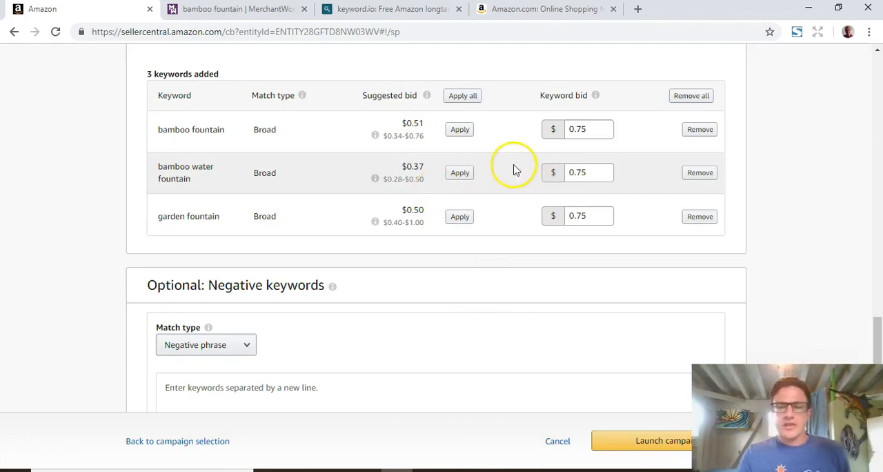
Apply all suggested bids so the three keyword bids become 0.51, 0.37 and 0.50.
left_click(461, 95)
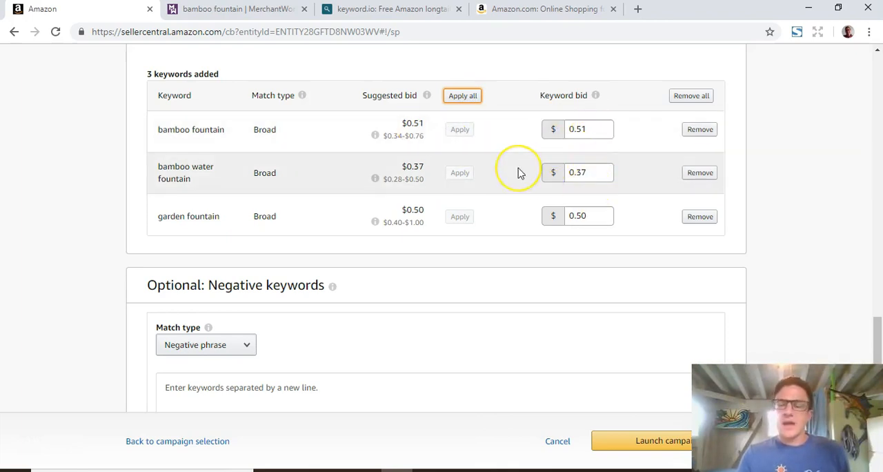
scroll("down", 3)
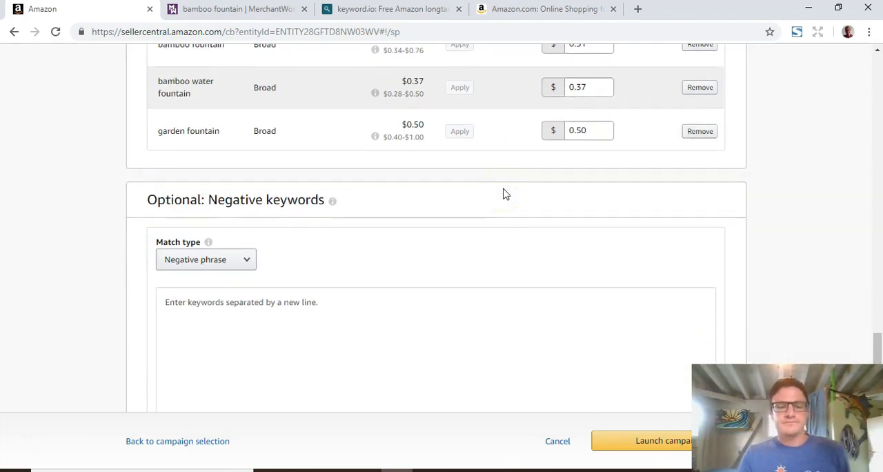
scroll("down", 3)
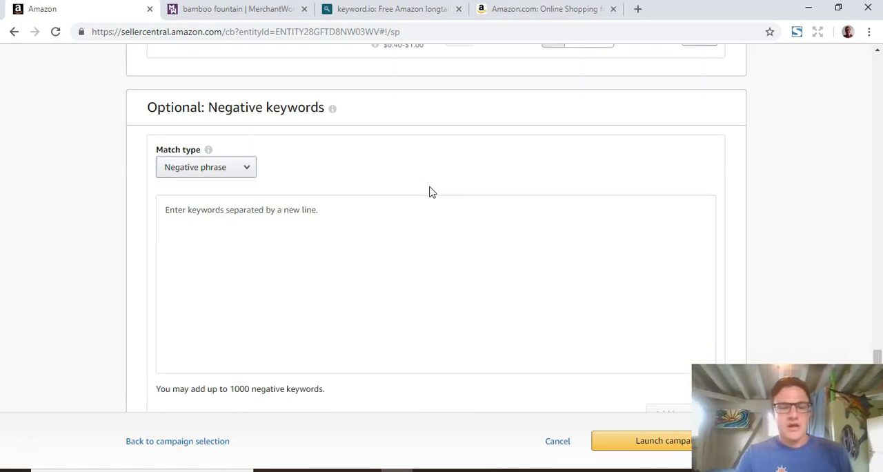
mouse_move(394, 185)
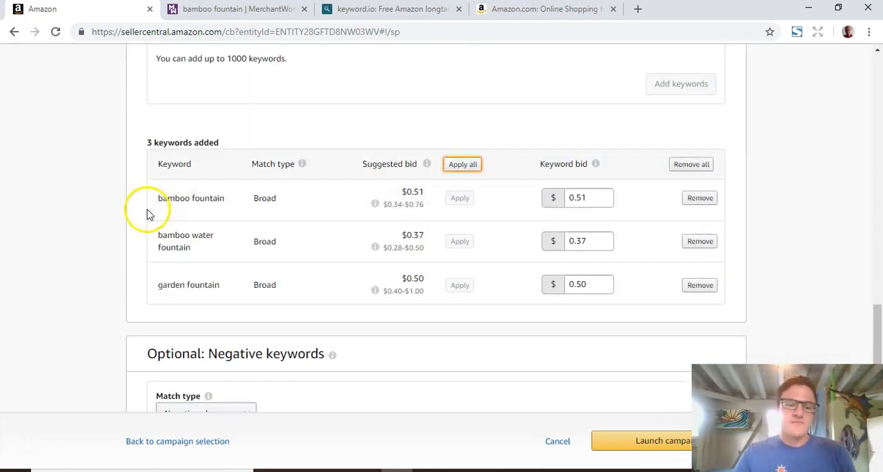
double_click(192, 198)
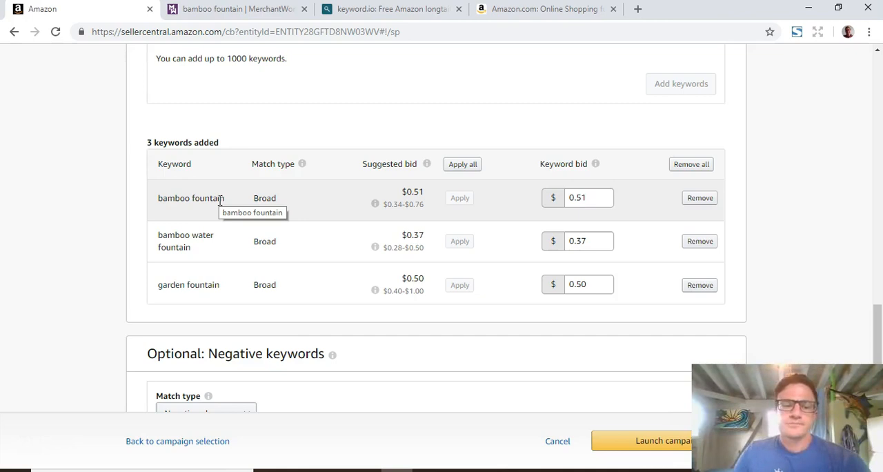
scroll("down", 3)
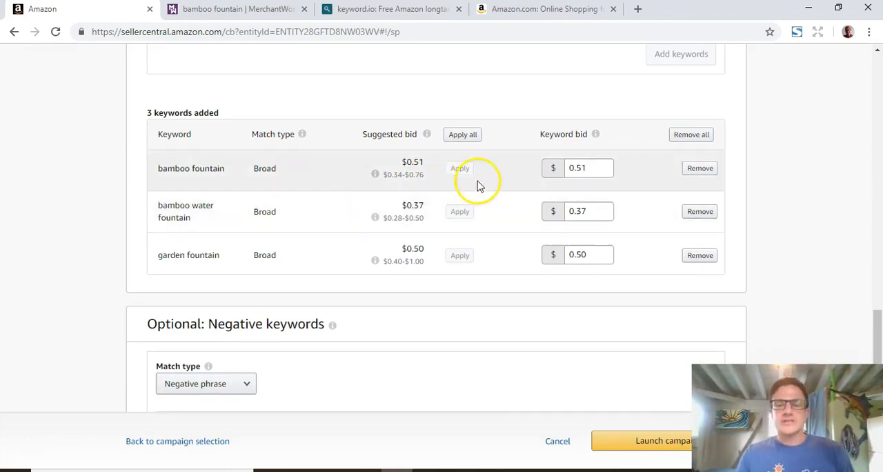
Add negative phrase keywords bamboo fountain, bamboo water fountain and garden fountain to the Broad group.
scroll("down", 3)
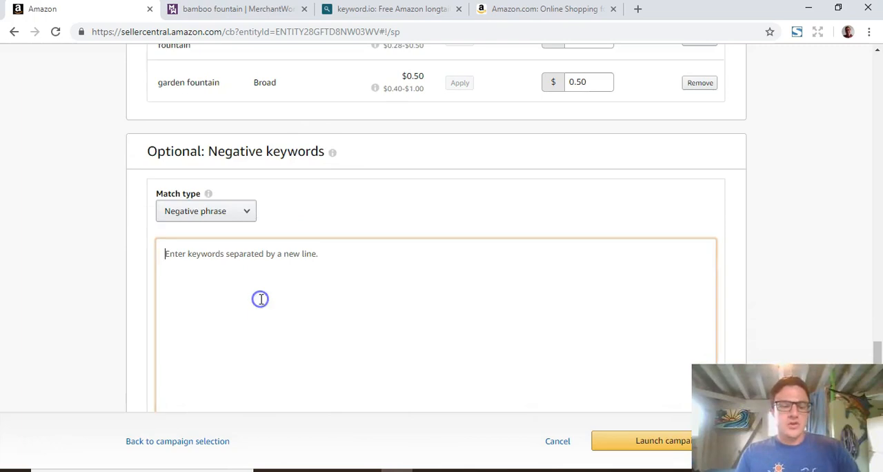
type("bamboo fountain")
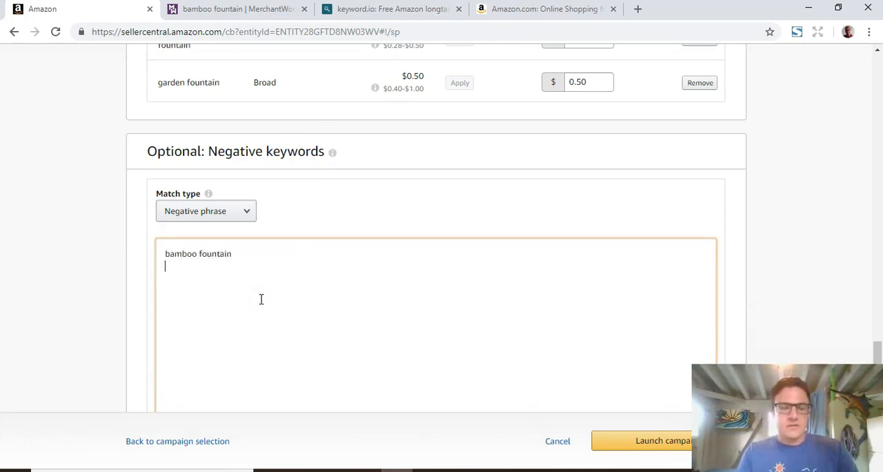
type("bamboo water fountain")
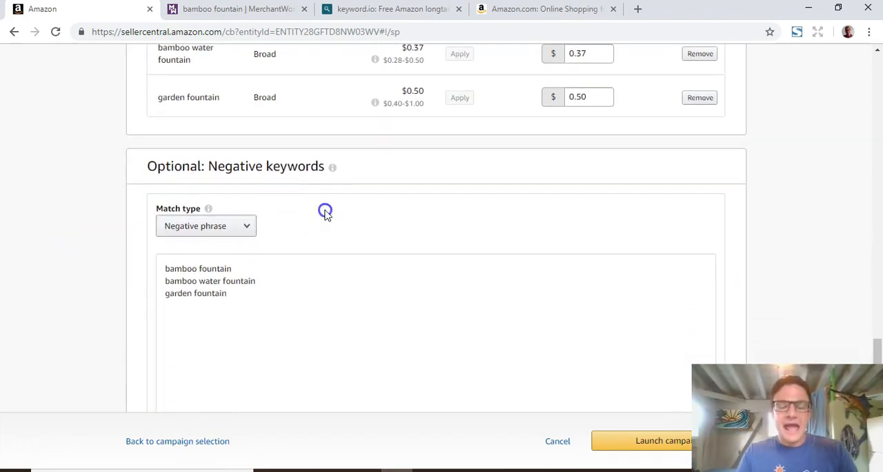
scroll("down", 3)
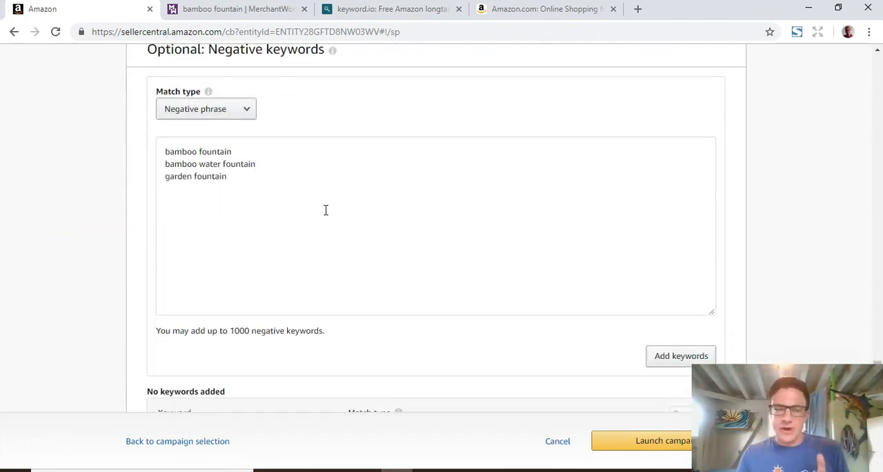
scroll("down", 3)
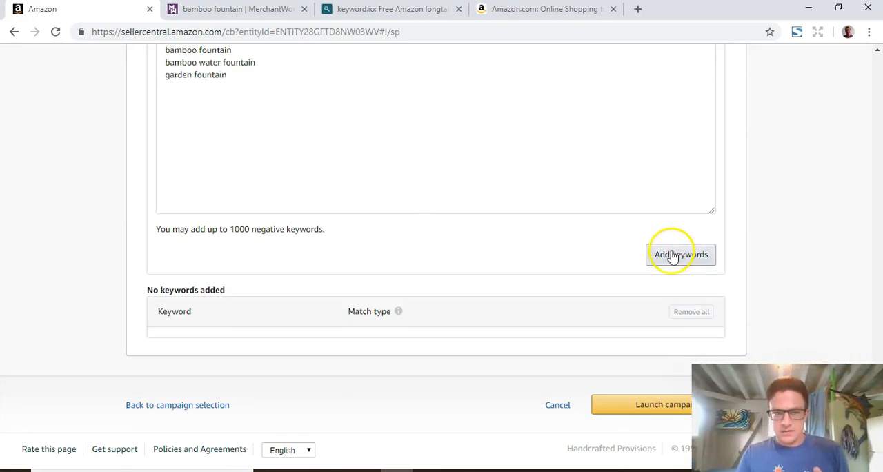
left_click(681, 254)
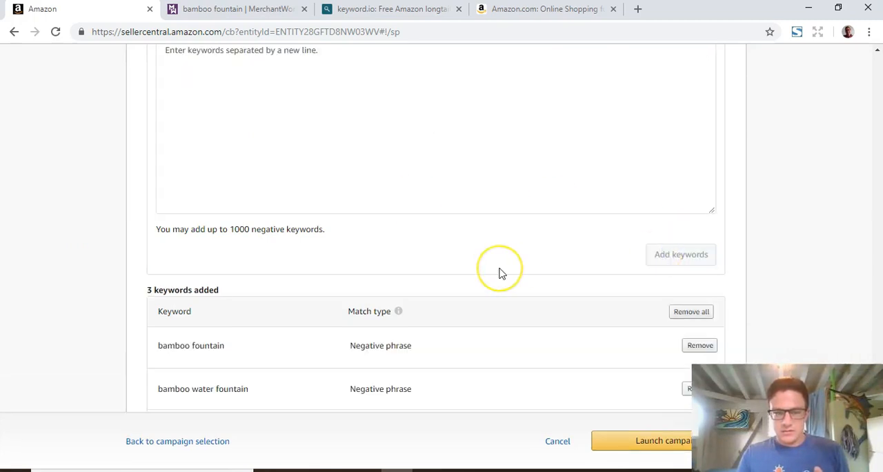
scroll("down", 3)
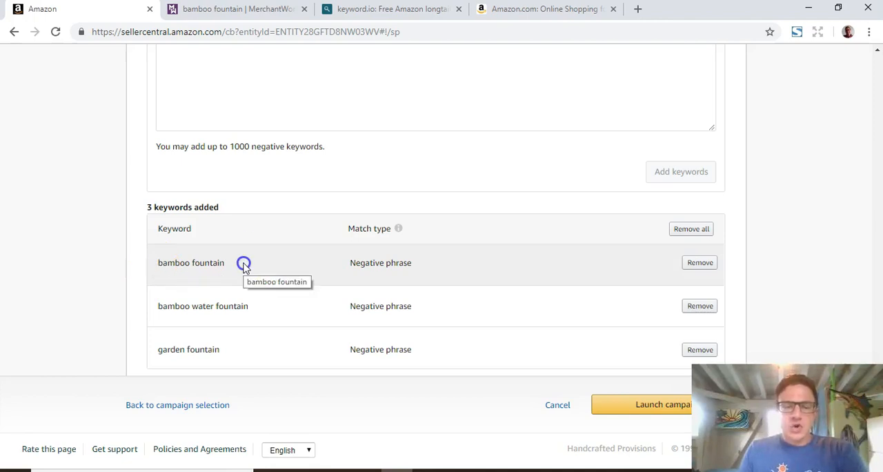
scroll("down", 3)
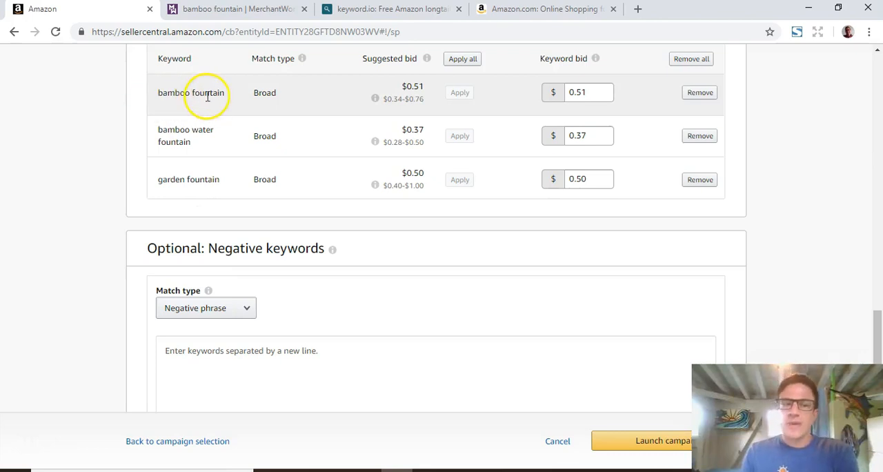
mouse_move(235, 100)
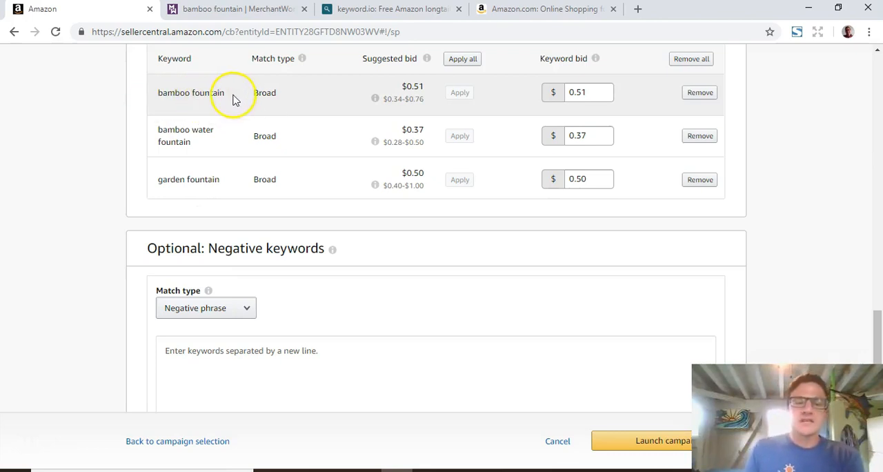
mouse_move(228, 96)
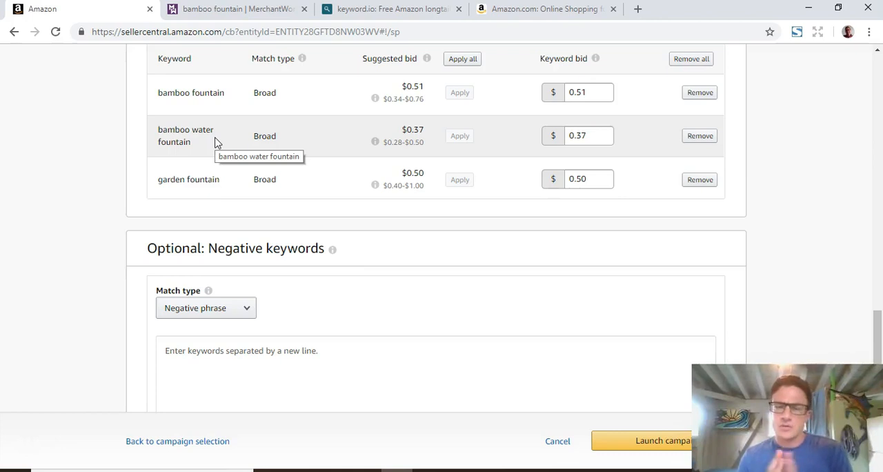
scroll("down", 3)
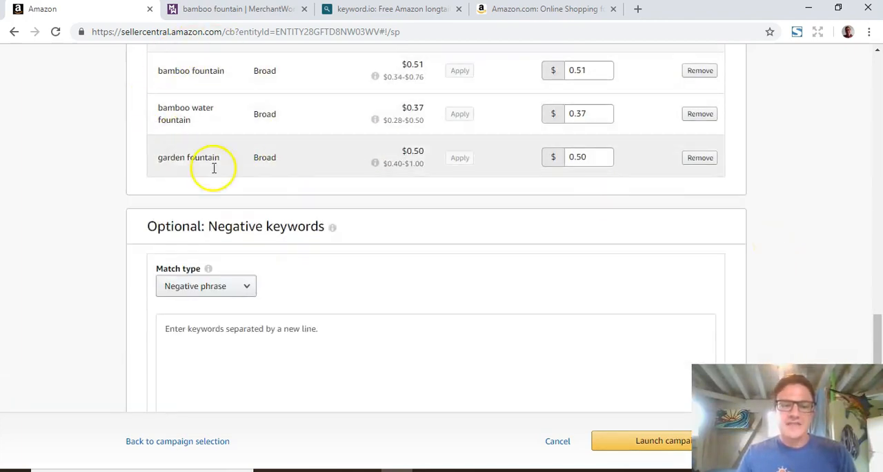
mouse_move(269, 211)
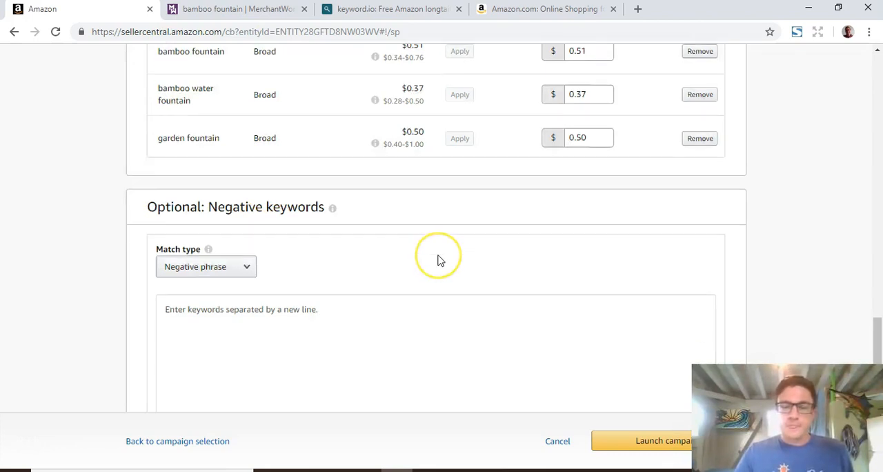
scroll("down", 3)
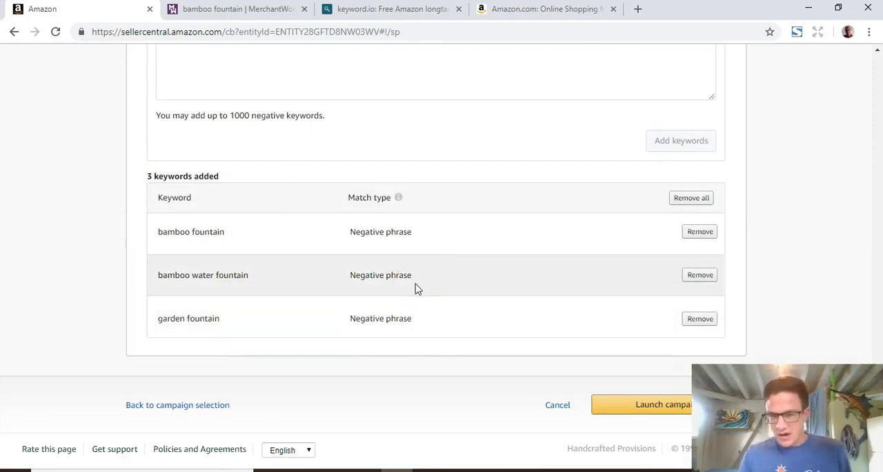
scroll("up", 3)
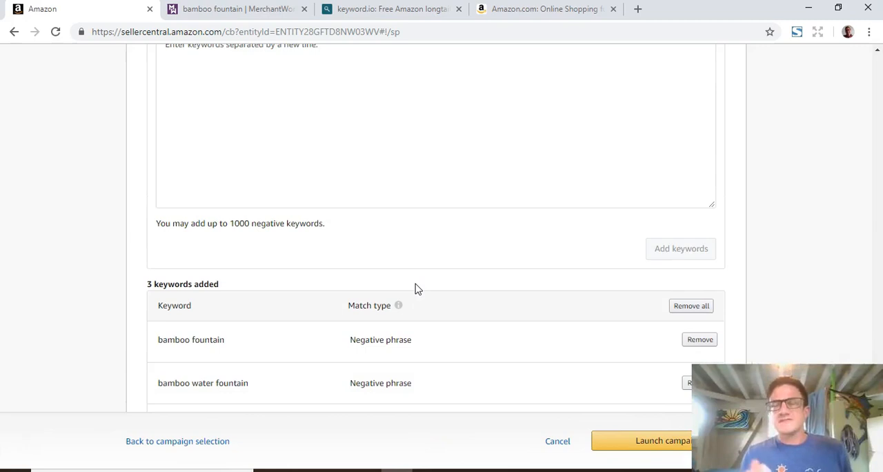
scroll("down", 3)
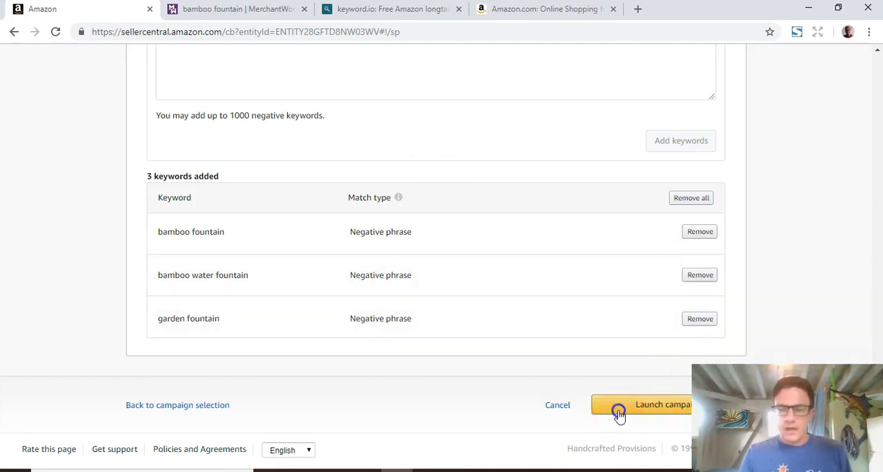
Launch the Bamboo Fountain - Research campaign, then edit it and view its Ad groups tab.
left_click(642, 404)
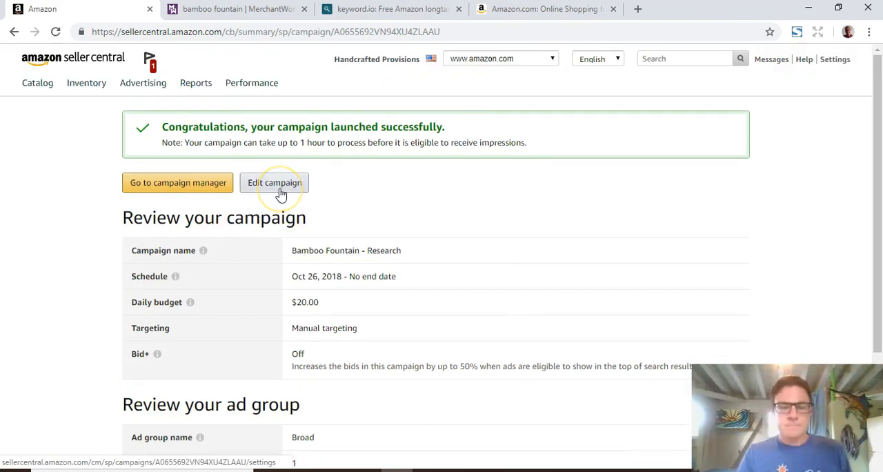
left_click(273, 182)
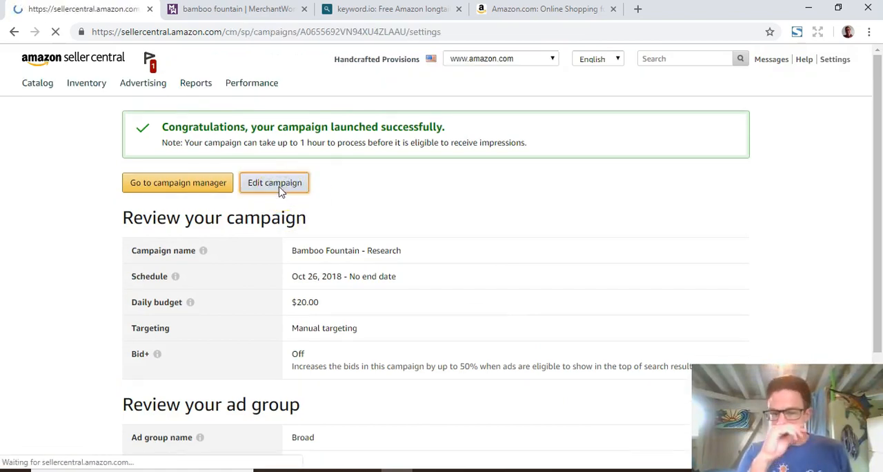
left_click(274, 183)
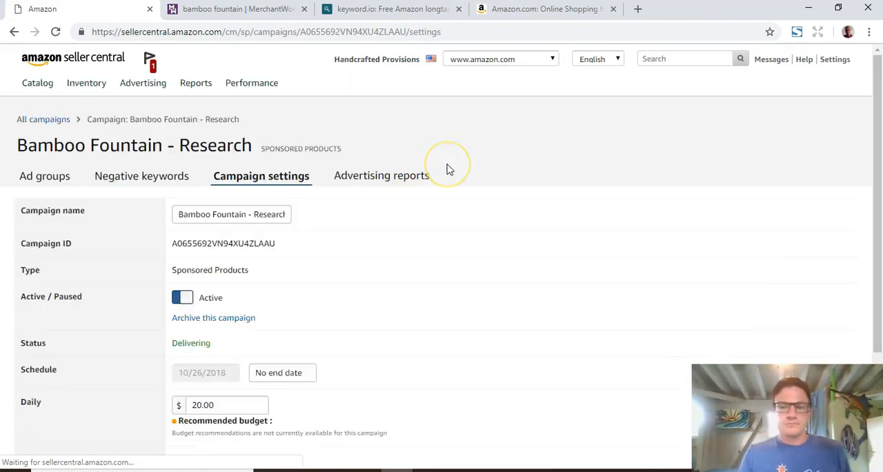
scroll("down", 3)
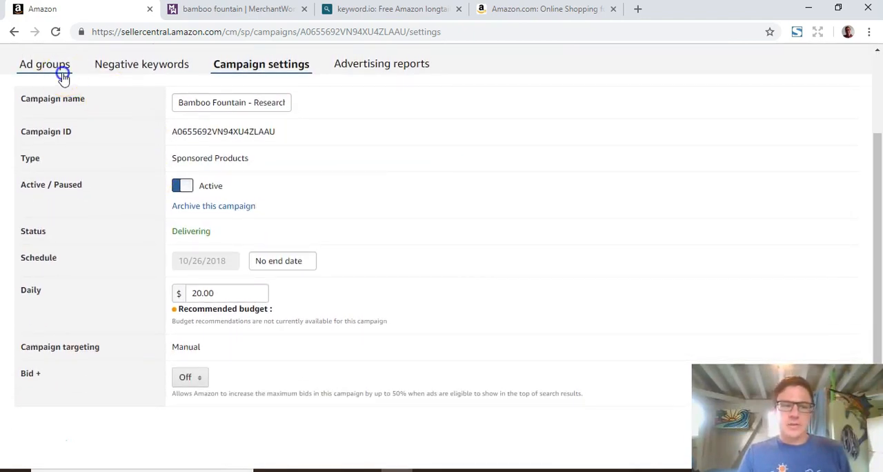
left_click(44, 63)
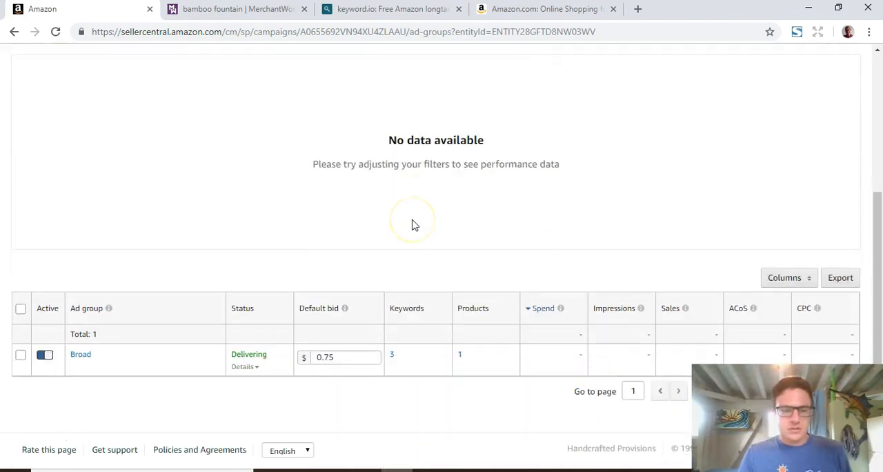
mouse_move(198, 352)
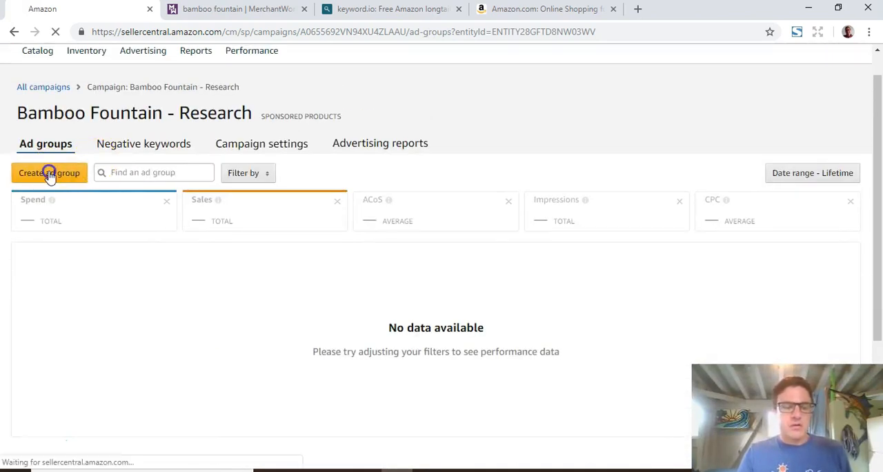
Start a second ad group named 'Phrase' with manually entered Phrase-match keywords.
left_click(48, 172)
type("P")
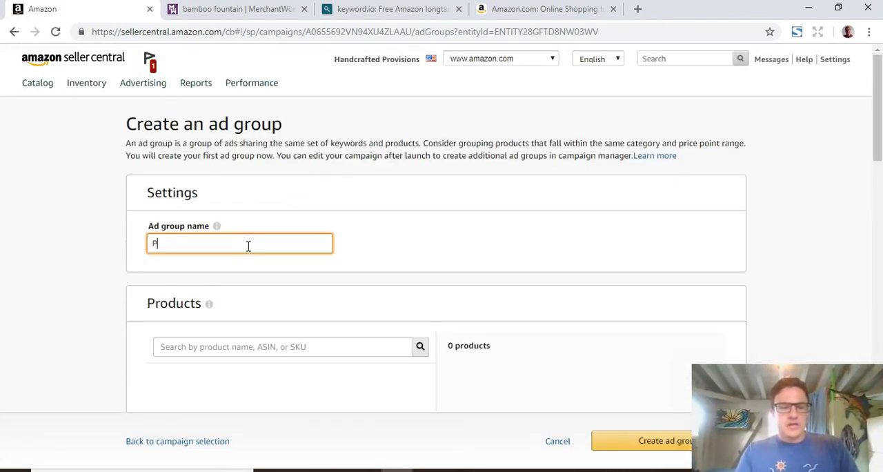
type("hrase")
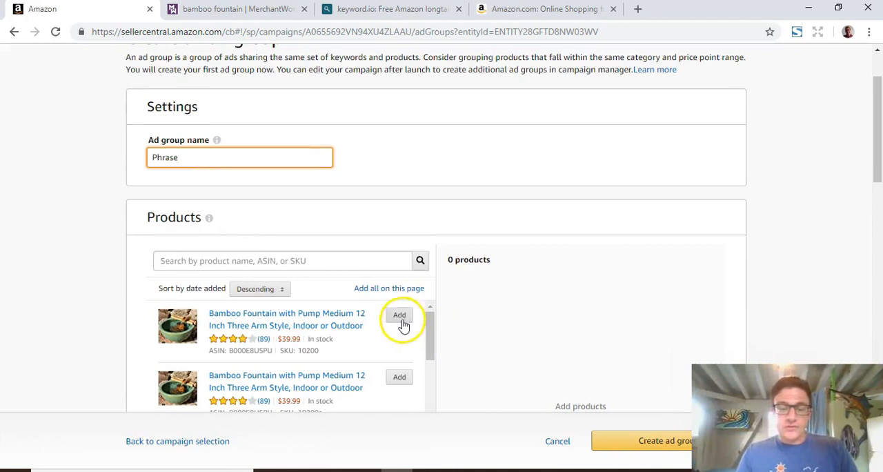
scroll("down", 3)
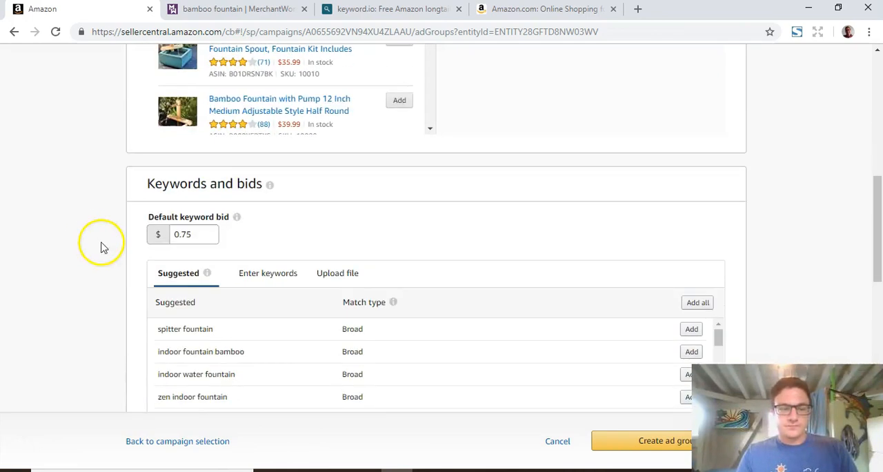
left_click(268, 273)
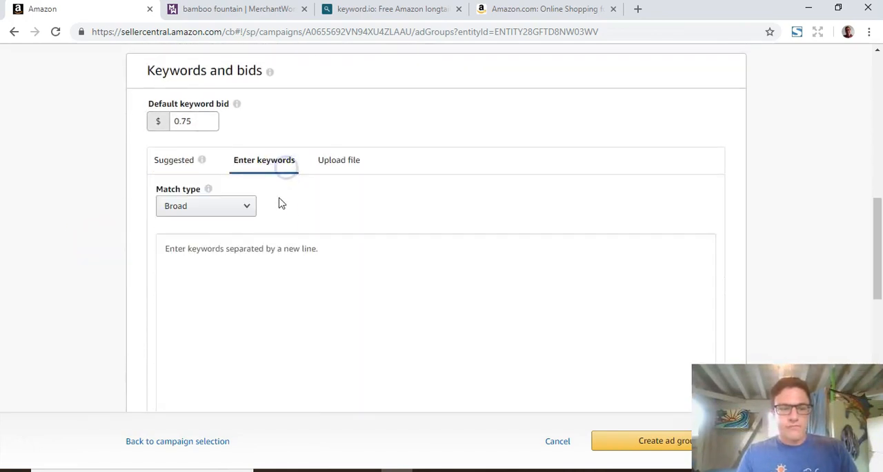
left_click(205, 205)
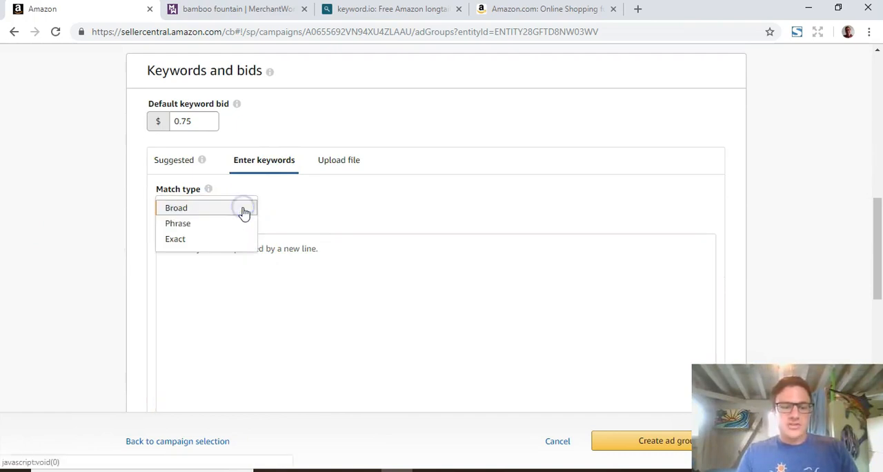
left_click(177, 223)
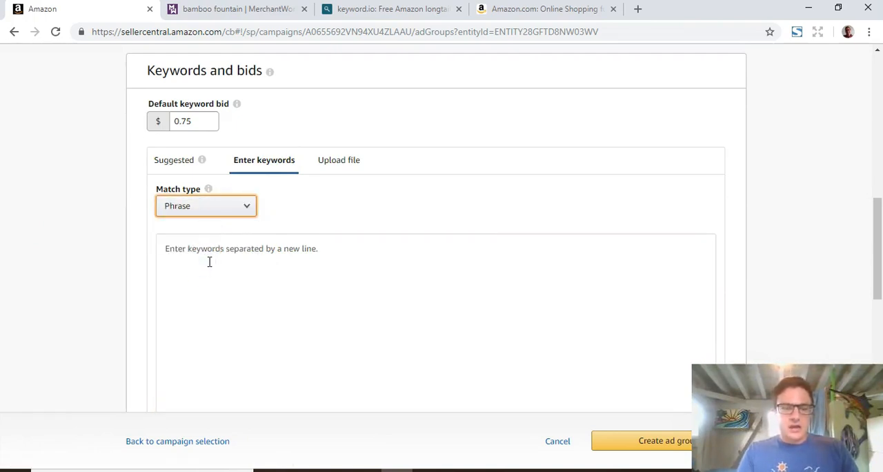
Add bamboo fountain, bamboo water fountain and garden fountain at suggested bids 0.50, 0.40, 0.75.
type("bamboo")
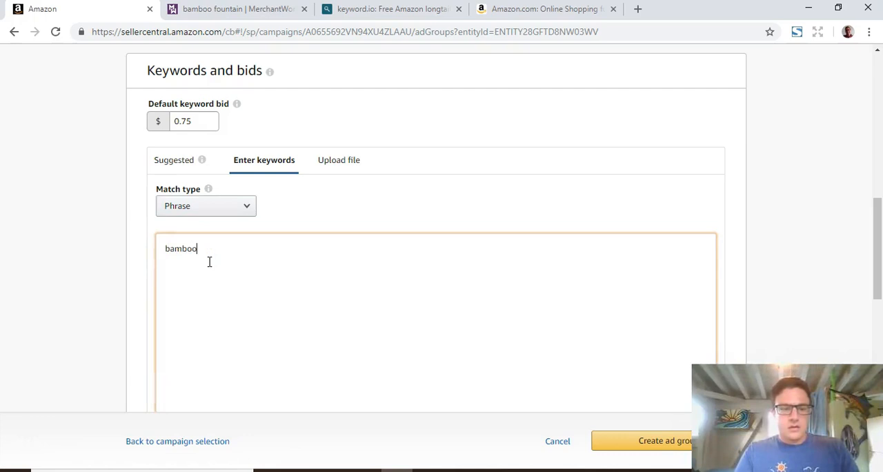
type("fountain")
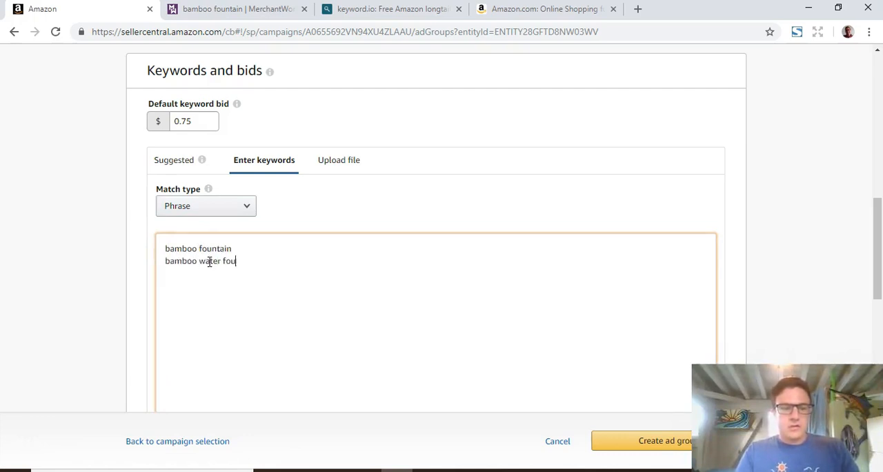
type("ntain")
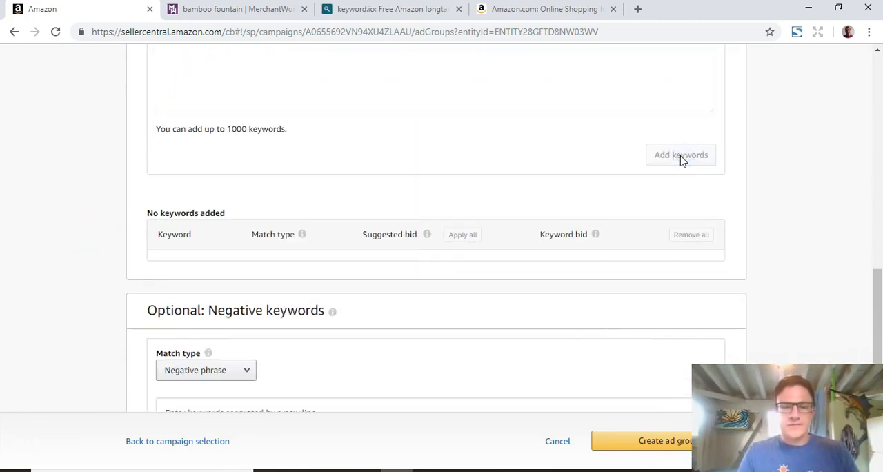
left_click(681, 155)
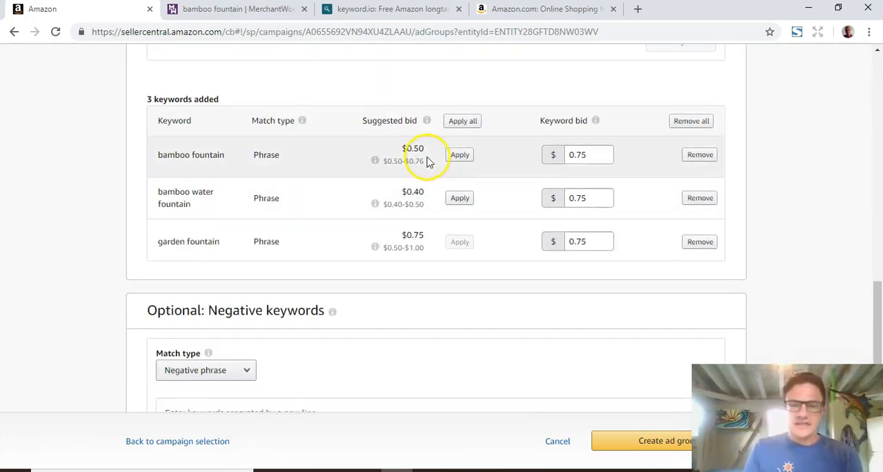
mouse_move(421, 246)
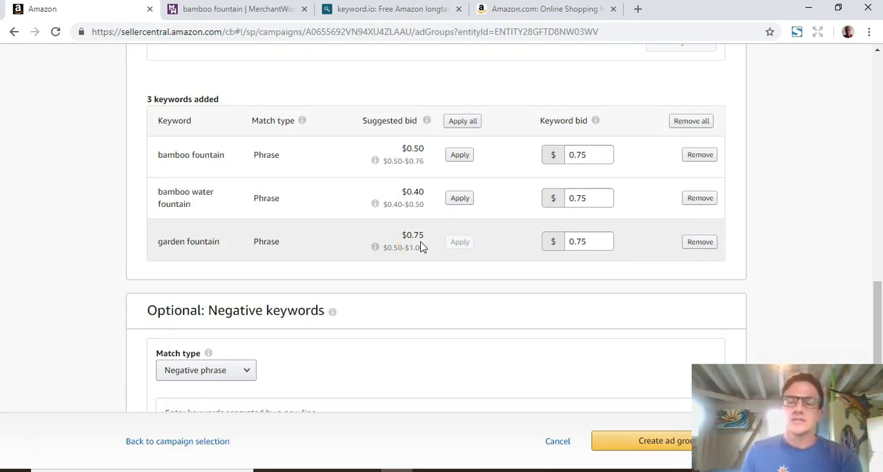
left_click(462, 121)
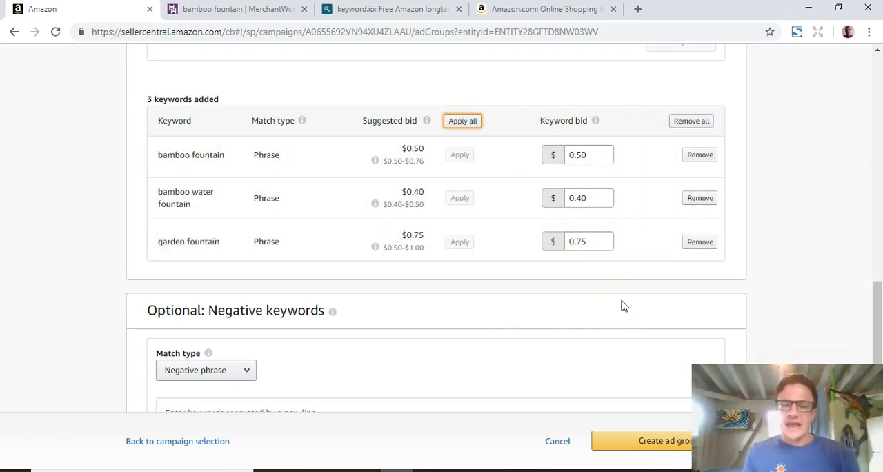
mouse_move(496, 220)
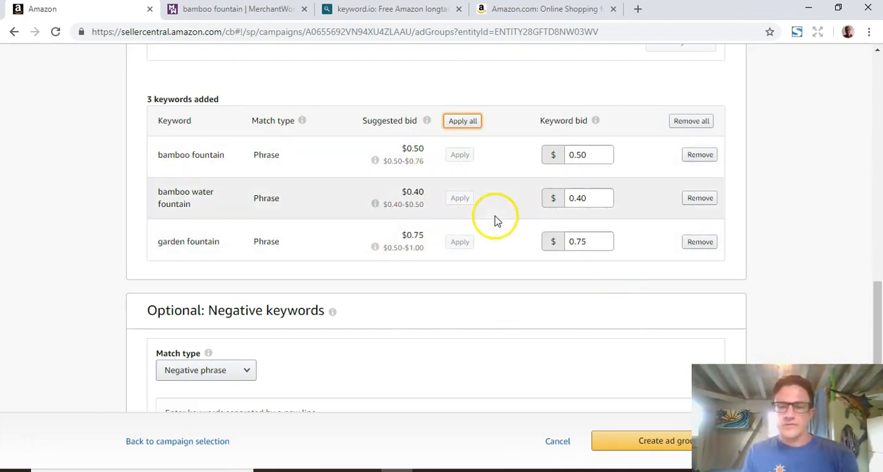
scroll("down", 3)
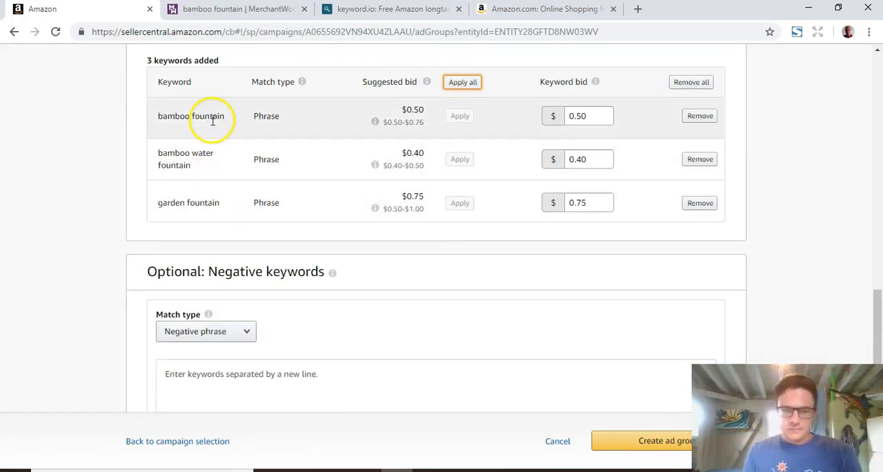
mouse_move(68, 212)
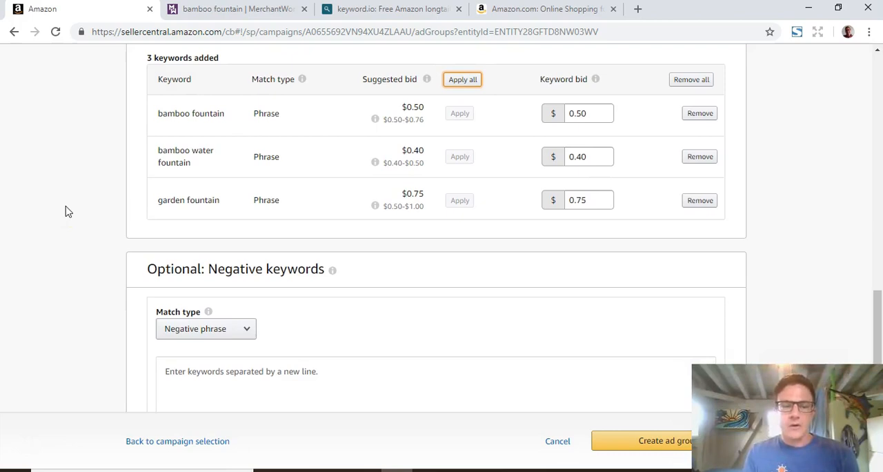
Set negative match type to Negative exact, typing then clearing sample negative keywords.
left_click(205, 329)
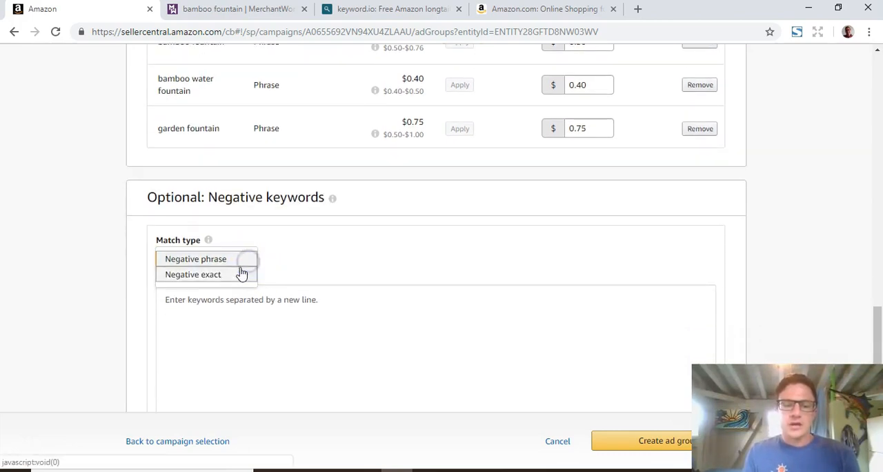
type("bamboo fountain")
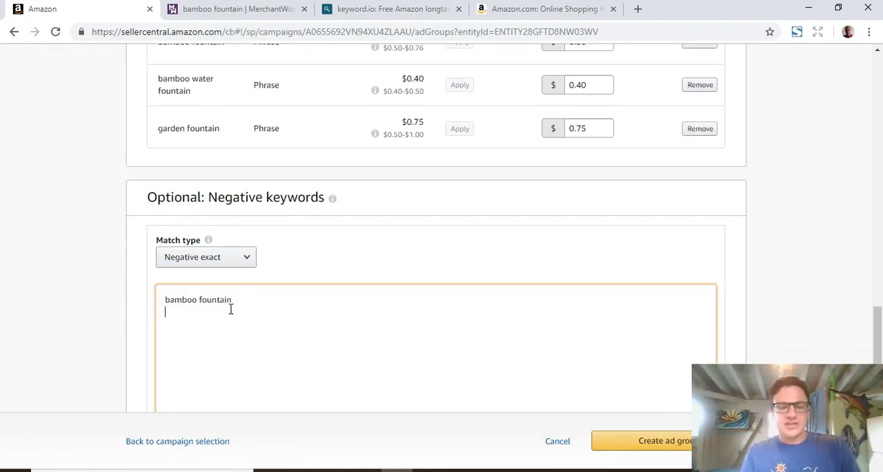
type("bnam")
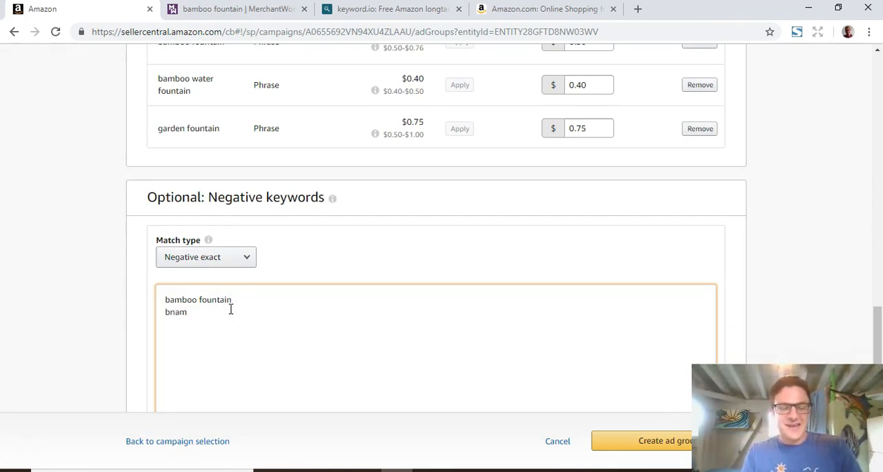
type("bamboo wat")
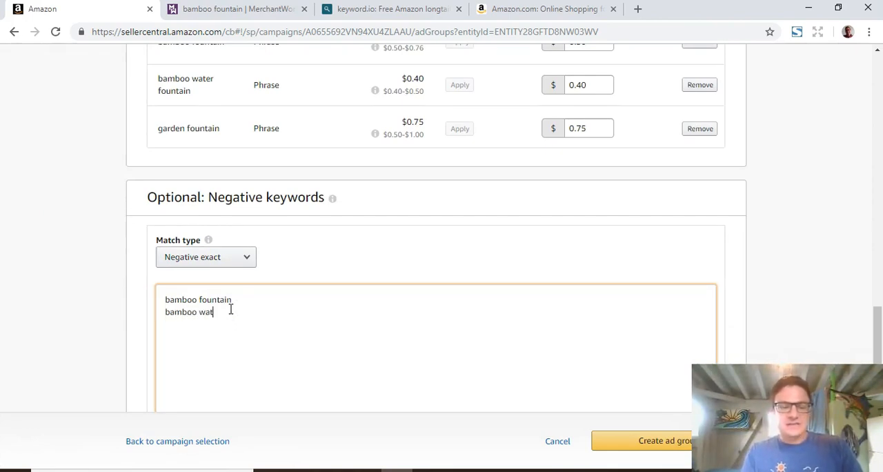
type("er fountain")
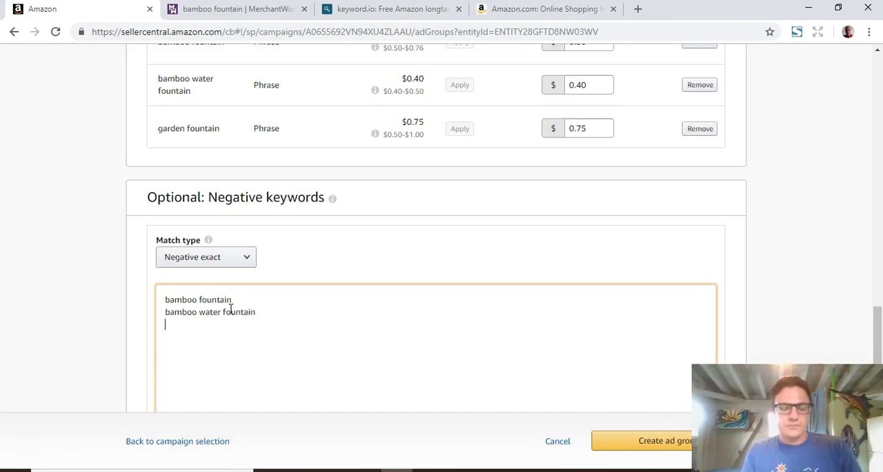
type("garden fouta")
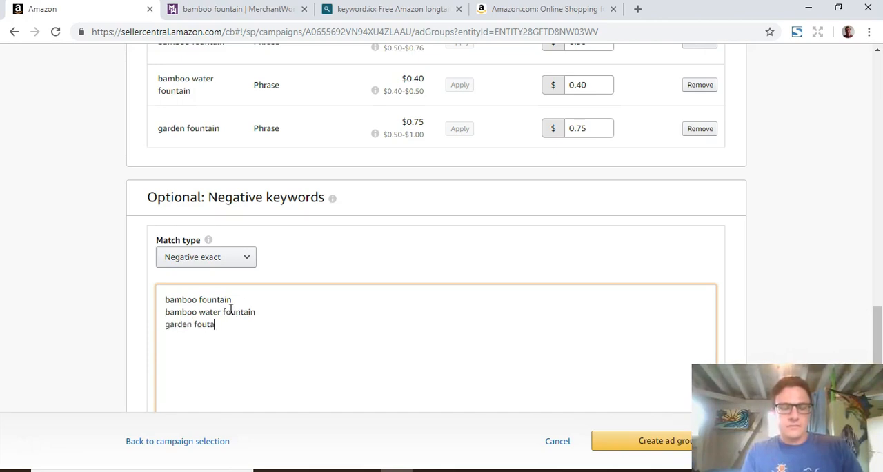
type("ntain")
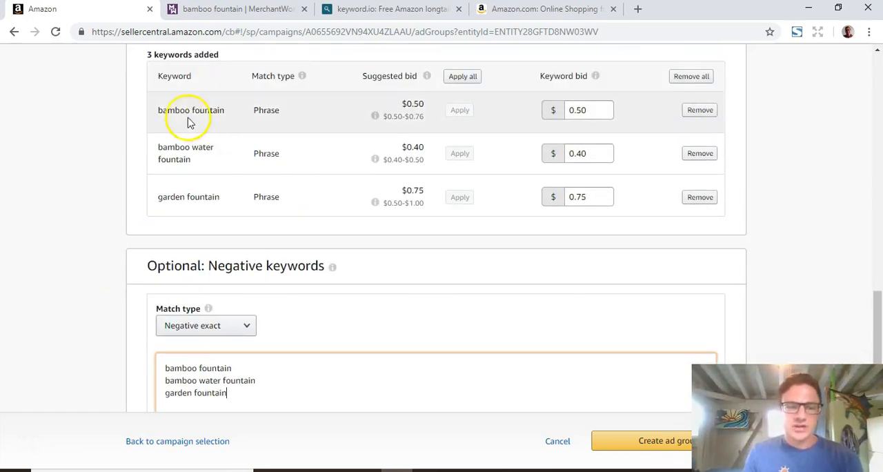
double_click(190, 110)
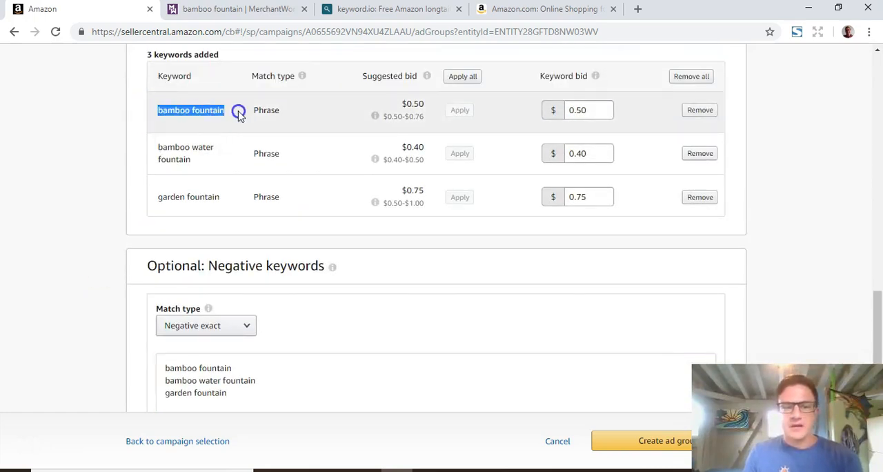
scroll("down", 3)
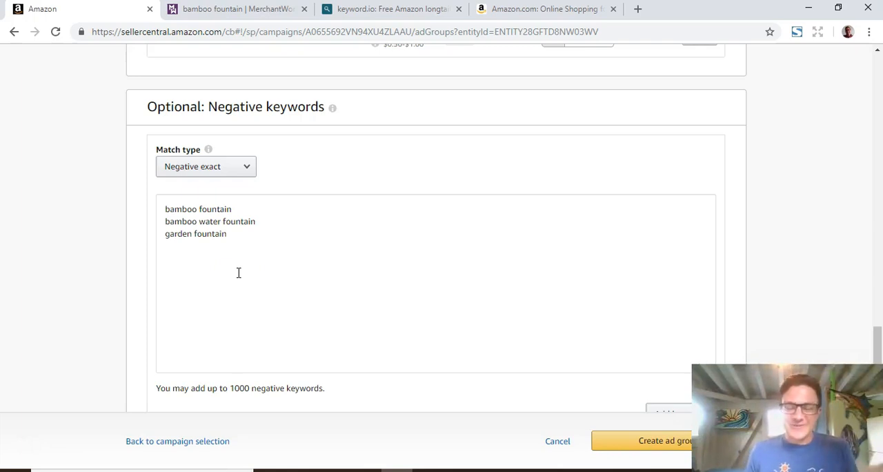
scroll("down", 3)
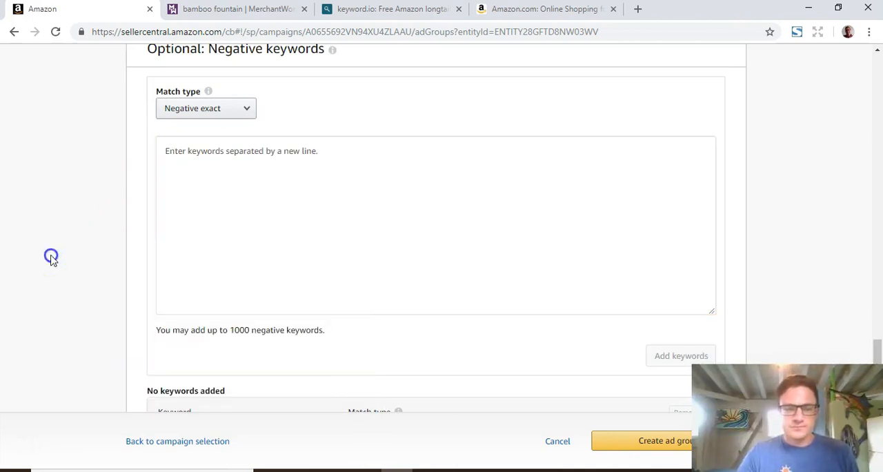
scroll("down", 3)
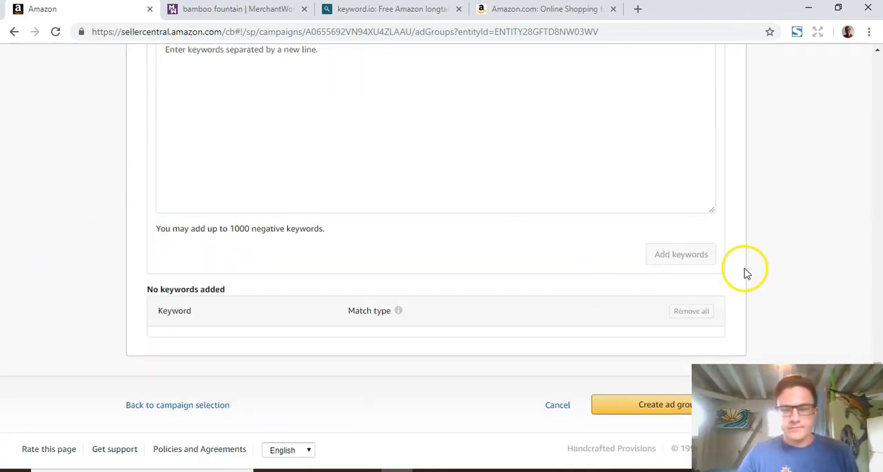
Create the Phrase ad group with 3 keywords and open campaign settings via Edit campaign.
left_click(642, 405)
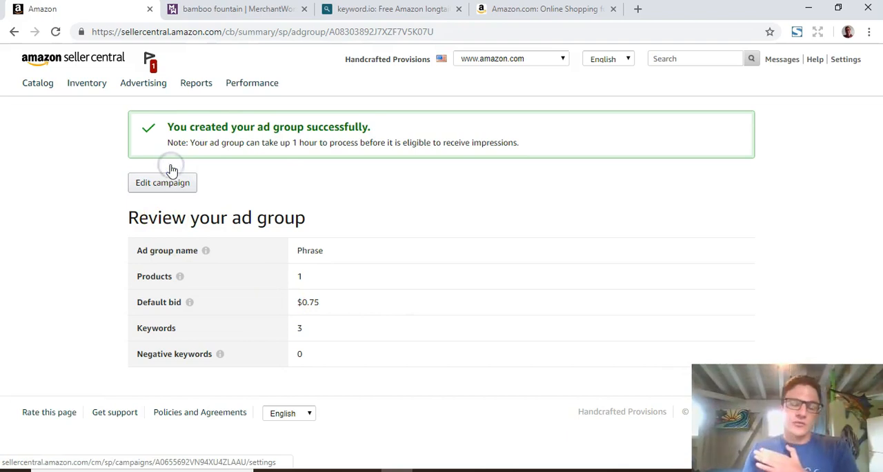
left_click(162, 183)
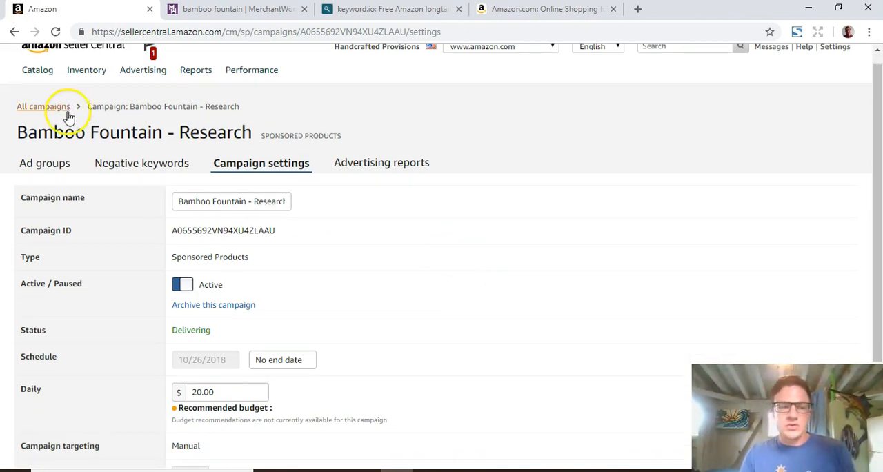
Confirm Broad and Phrase ad groups are delivering, then view the empty campaign negative keywords.
left_click(44, 163)
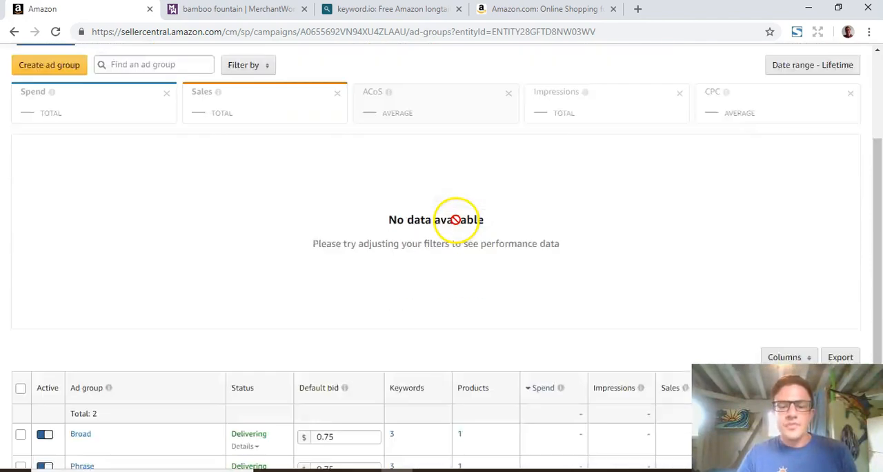
scroll("down", 3)
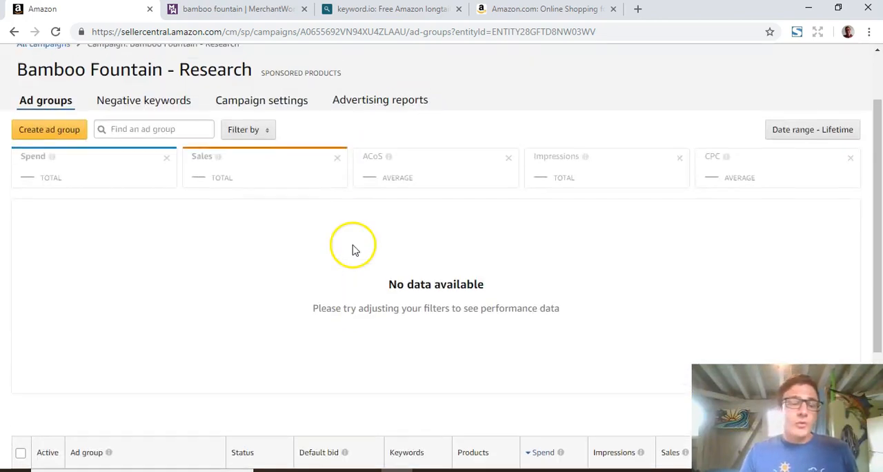
left_click(143, 100)
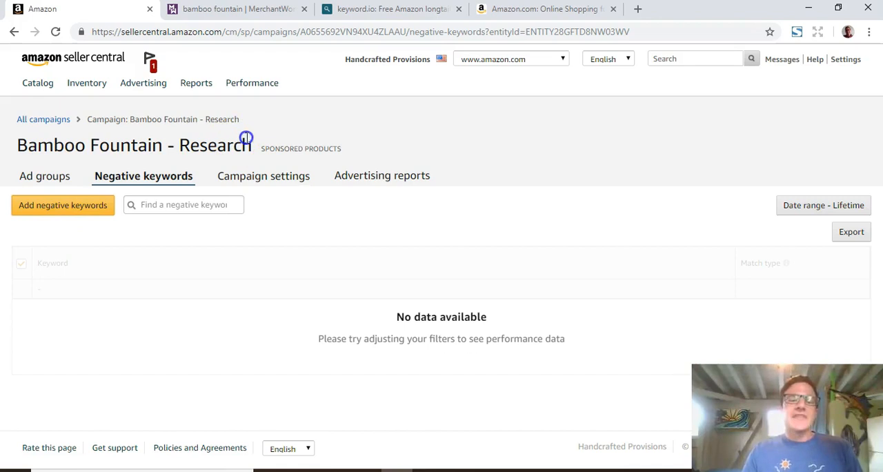
mouse_move(247, 204)
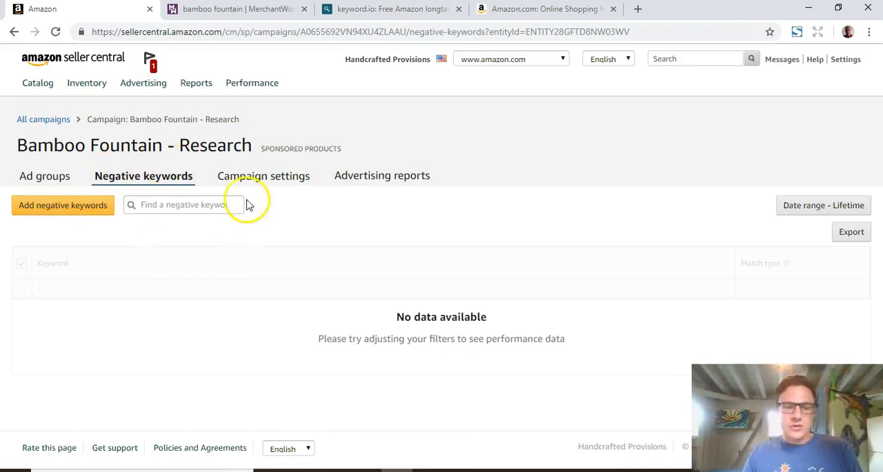
left_click(62, 205)
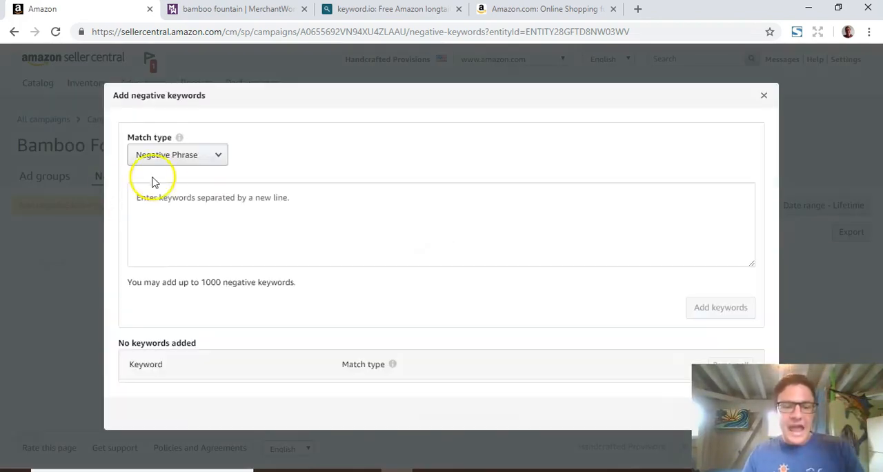
type("dog")
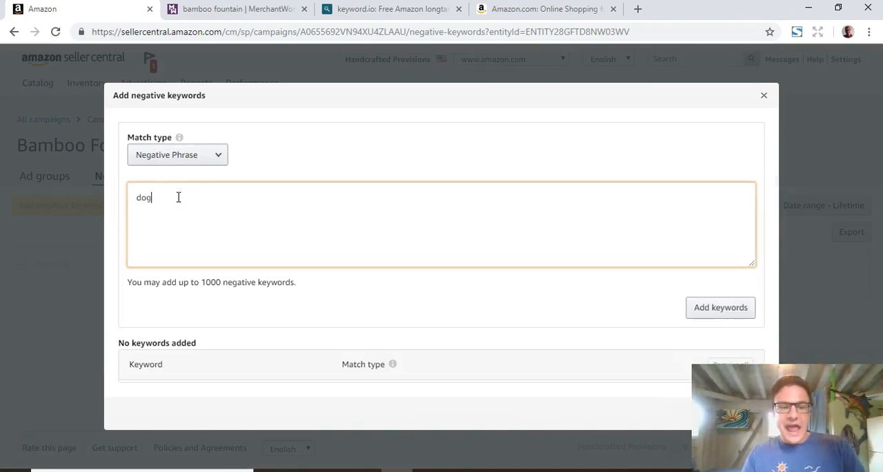
type("cat")
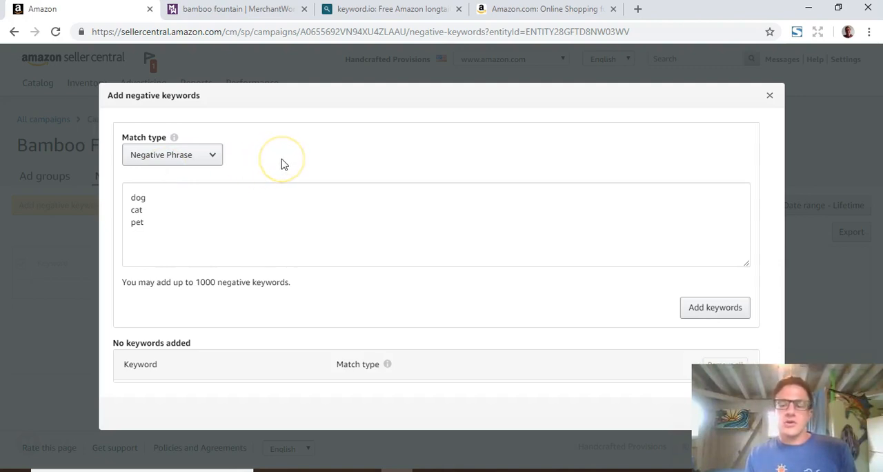
mouse_move(282, 159)
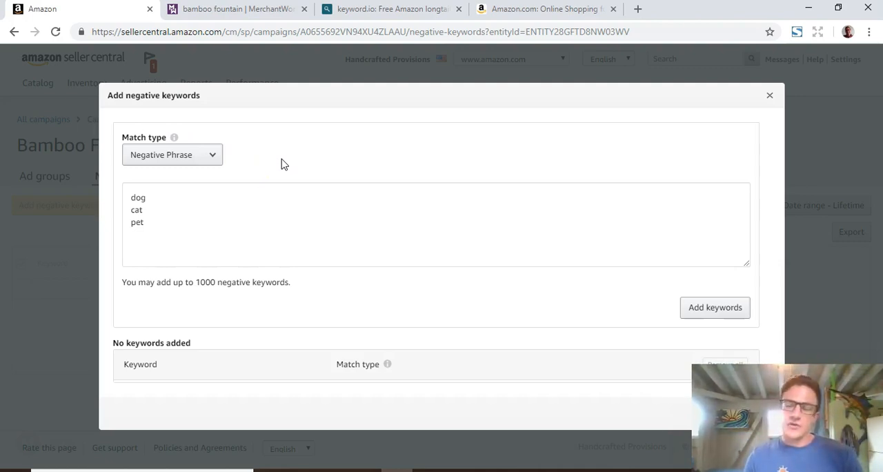
left_click(769, 94)
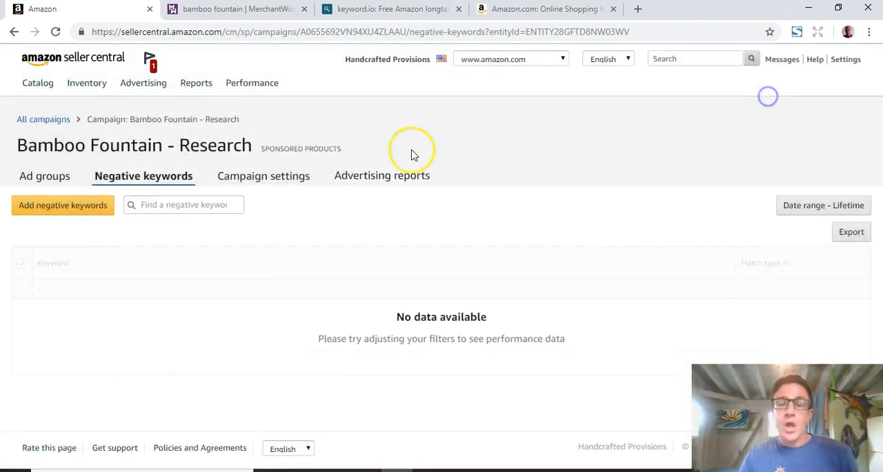
mouse_move(62, 186)
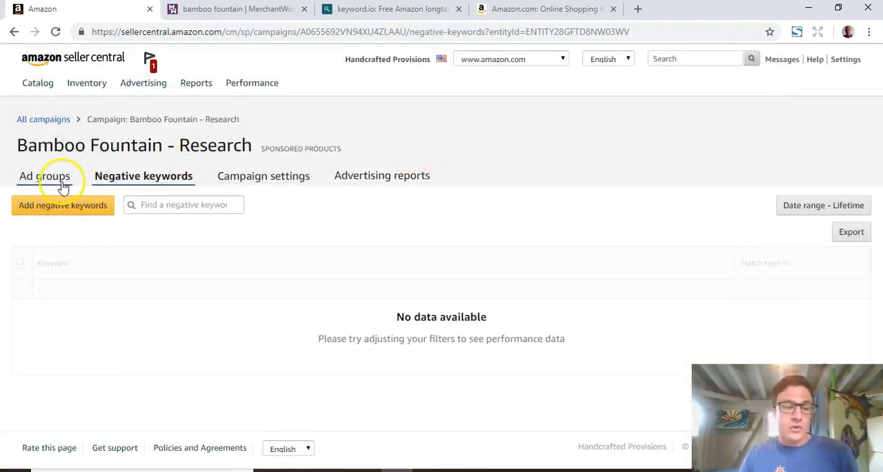
Open the Broad ad group's negative keywords, listing bamboo fountain, bamboo water fountain, garden fountain.
left_click(44, 175)
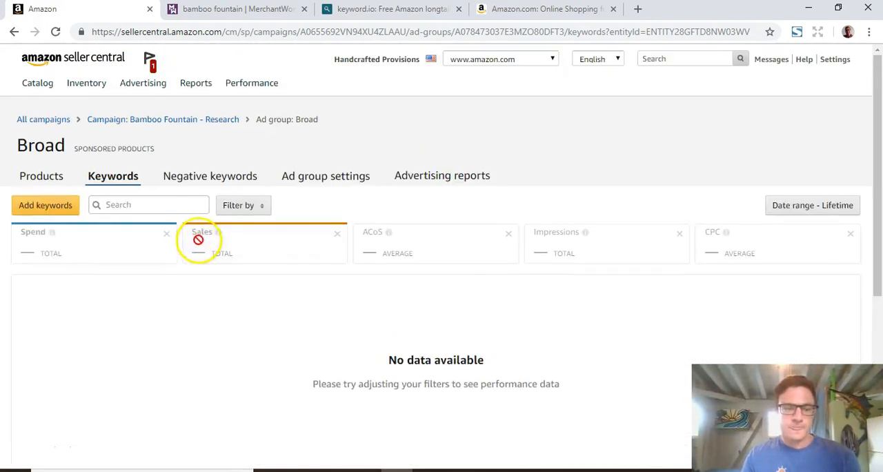
left_click(209, 175)
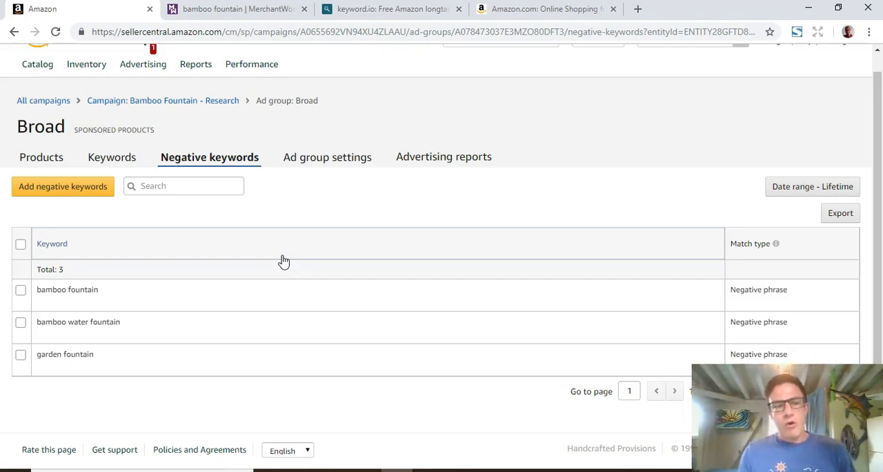
mouse_move(329, 210)
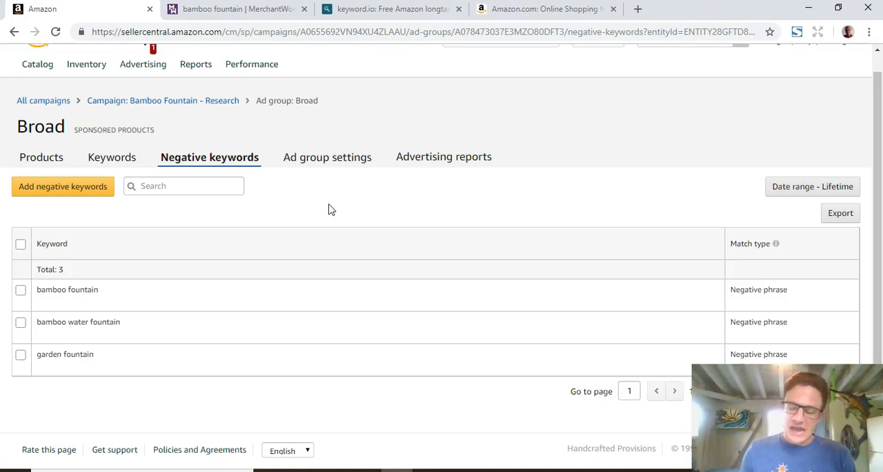
mouse_move(189, 348)
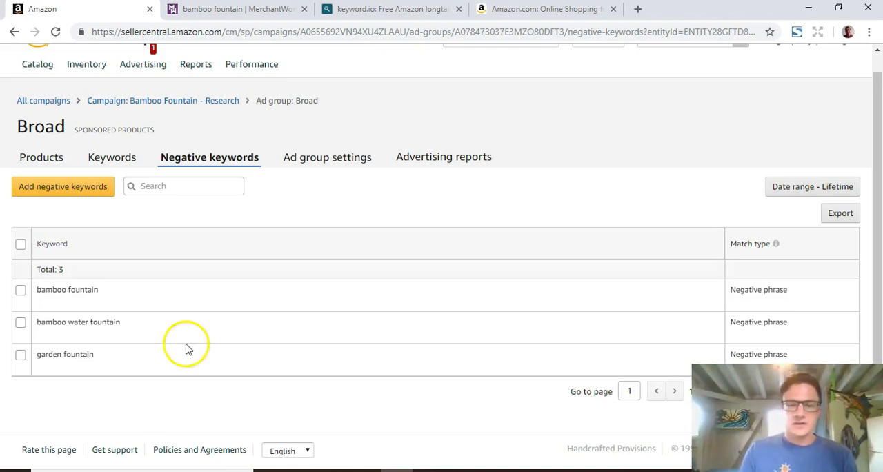
mouse_move(24, 441)
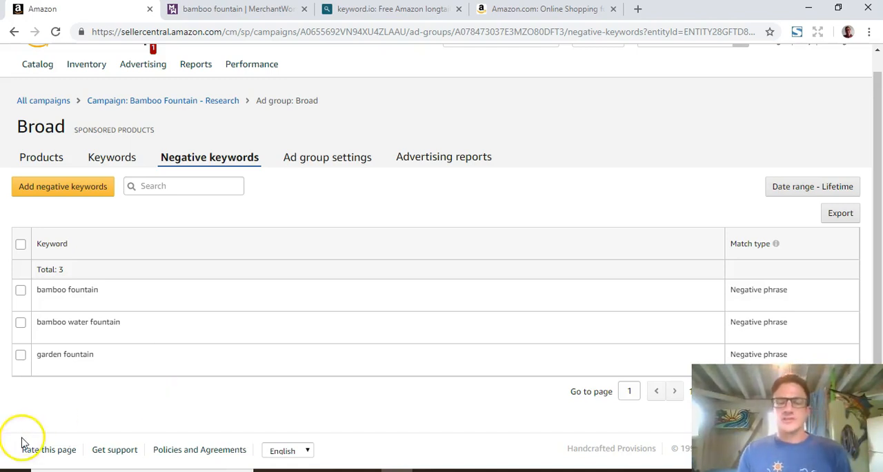